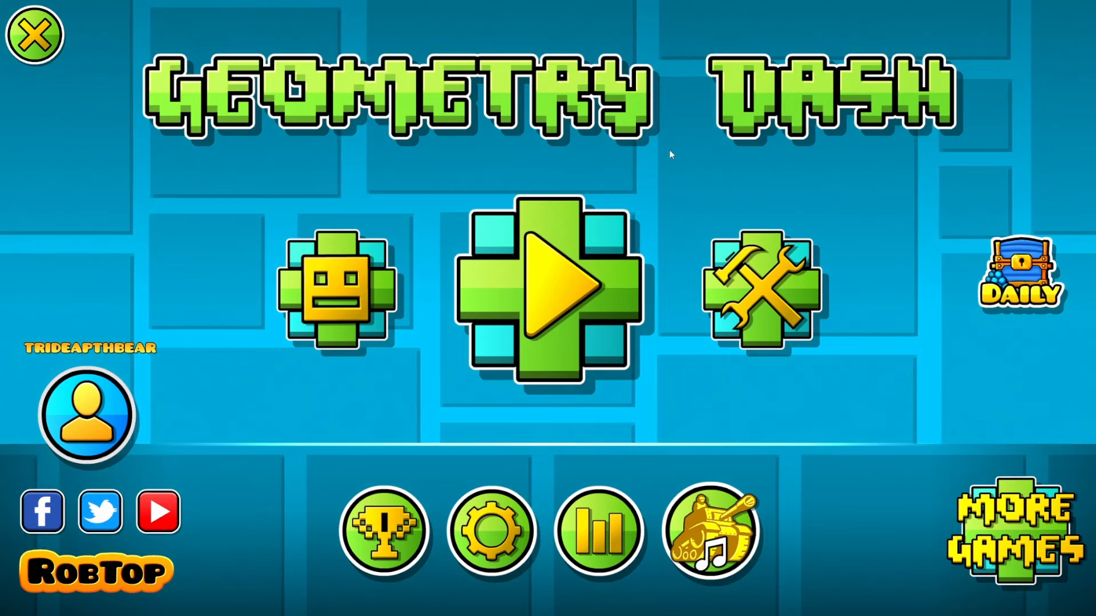
- Enter the test level's editor from Create and show the editor Key Bindings list
left_click(552, 289)
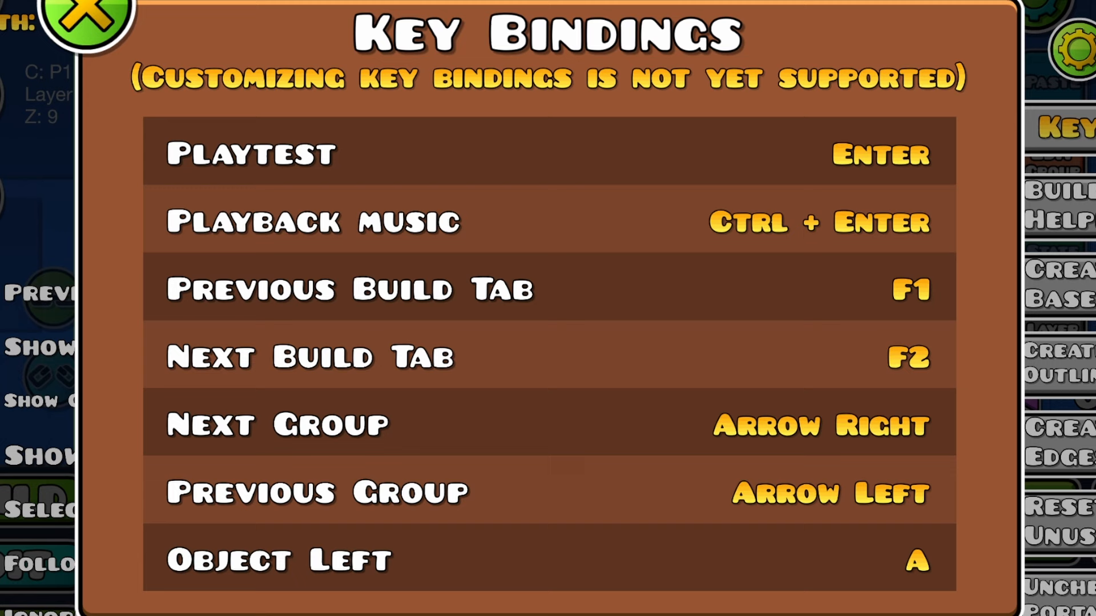
- Close the Key Bindings popup and switch between the Edit and Build tabs
left_click(85, 28)
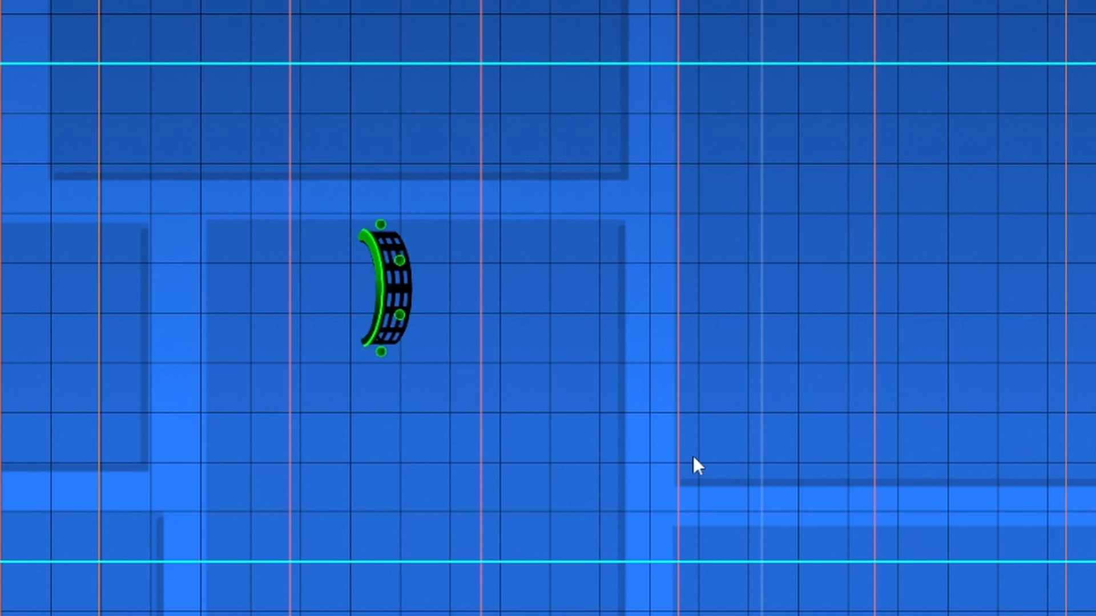
mouse_move(707, 286)
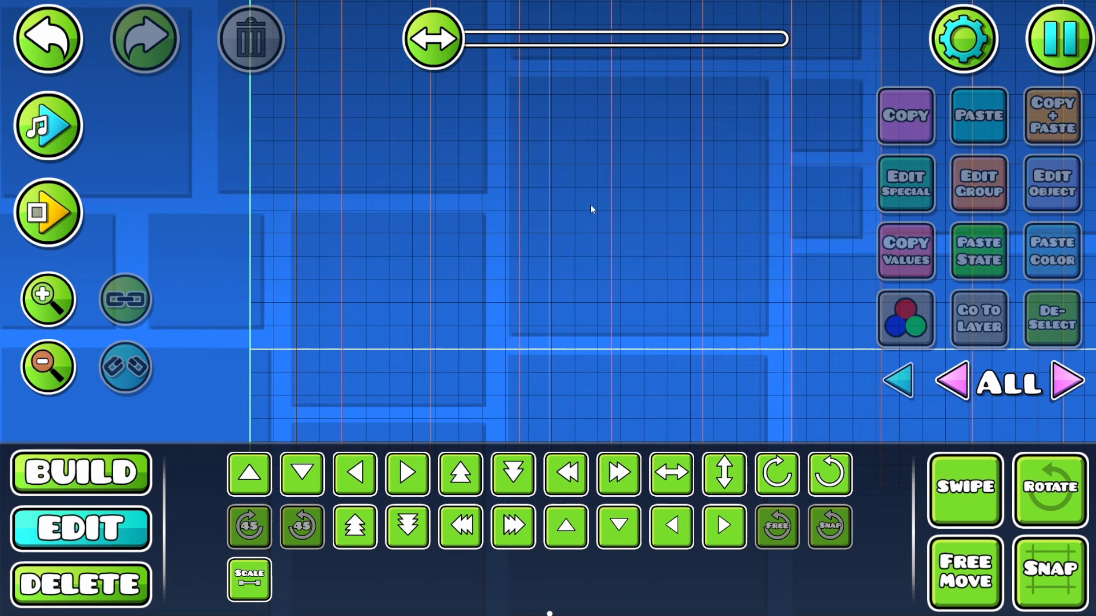
left_click(80, 473)
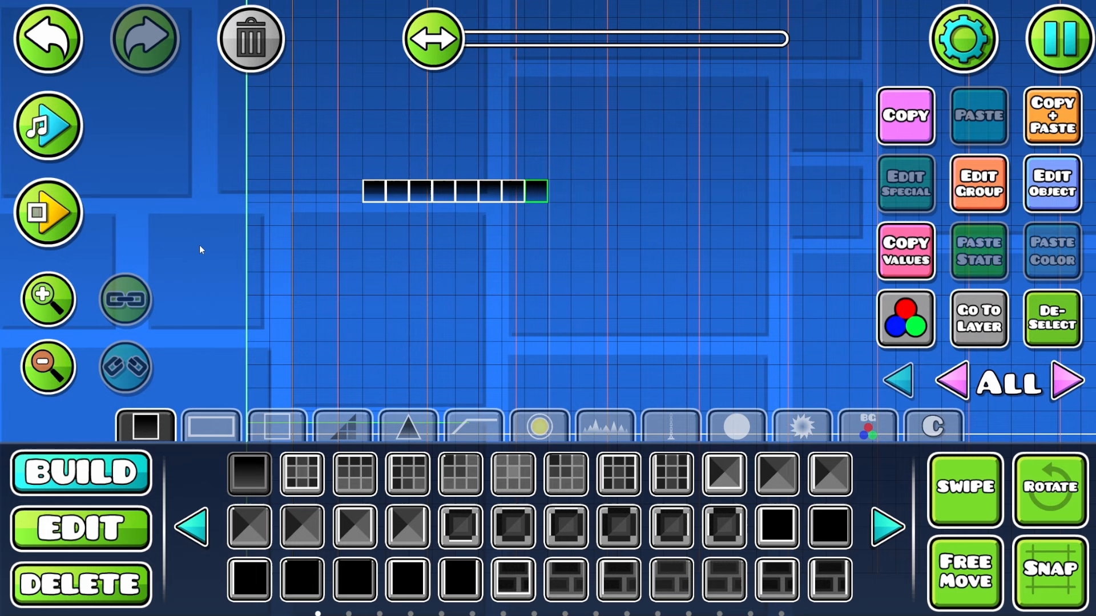
left_click(539, 427)
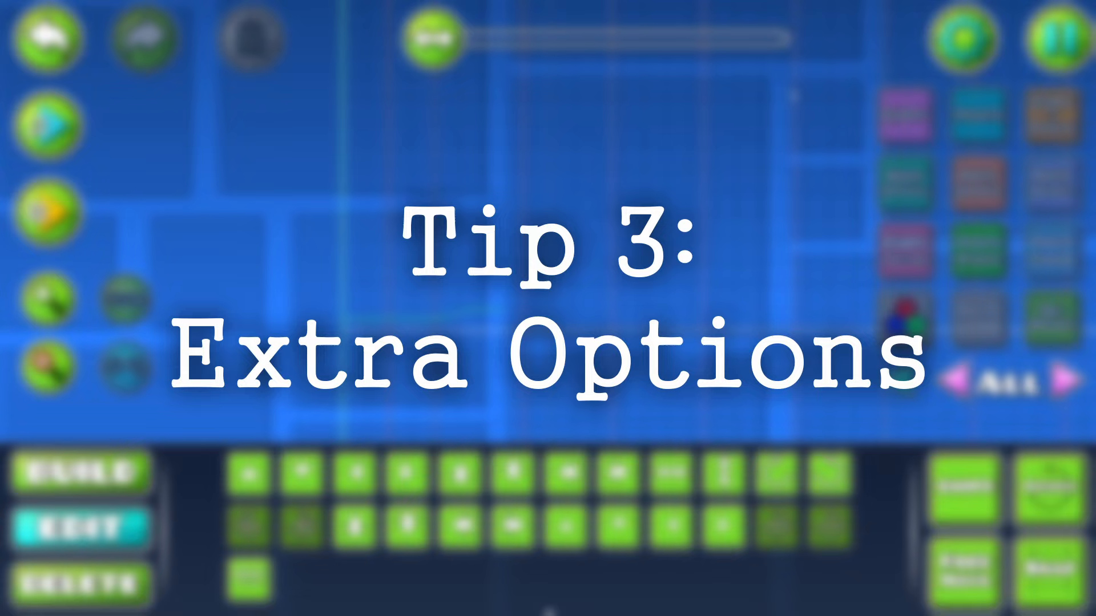
- In Editor Options, apply 12 buttons per row and 3 rows, with Enable Link Controls unchecked
left_click(1058, 38)
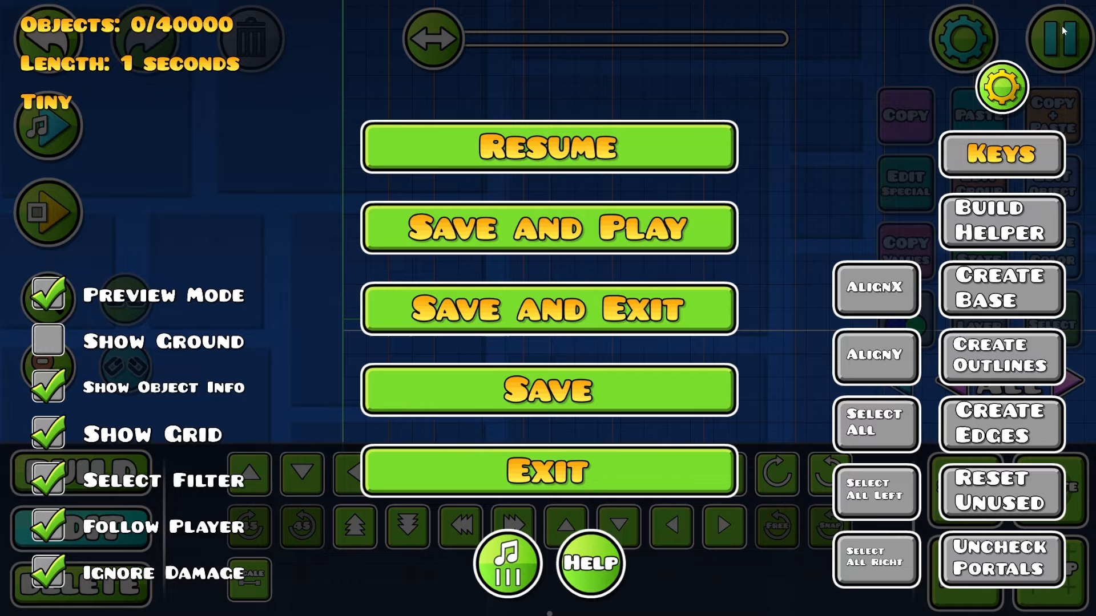
left_click(1000, 87)
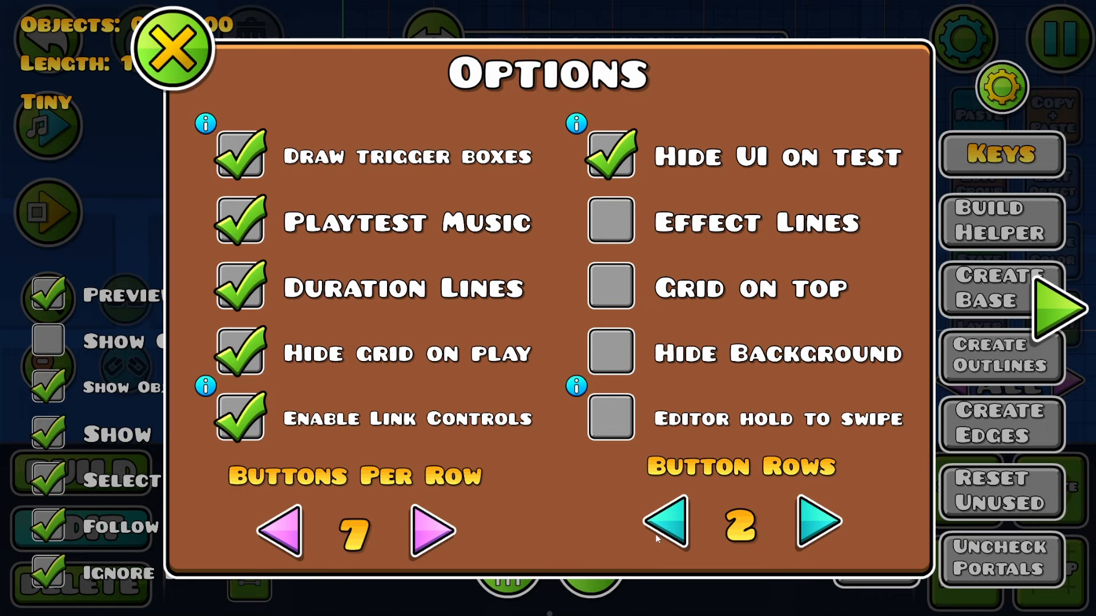
left_click(172, 46)
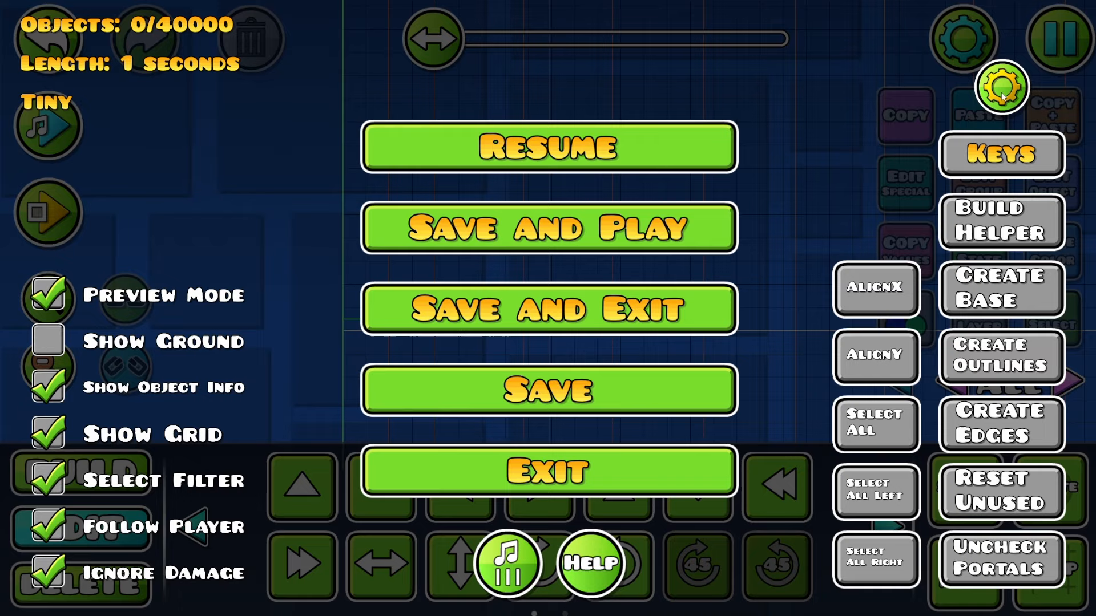
left_click(1001, 86)
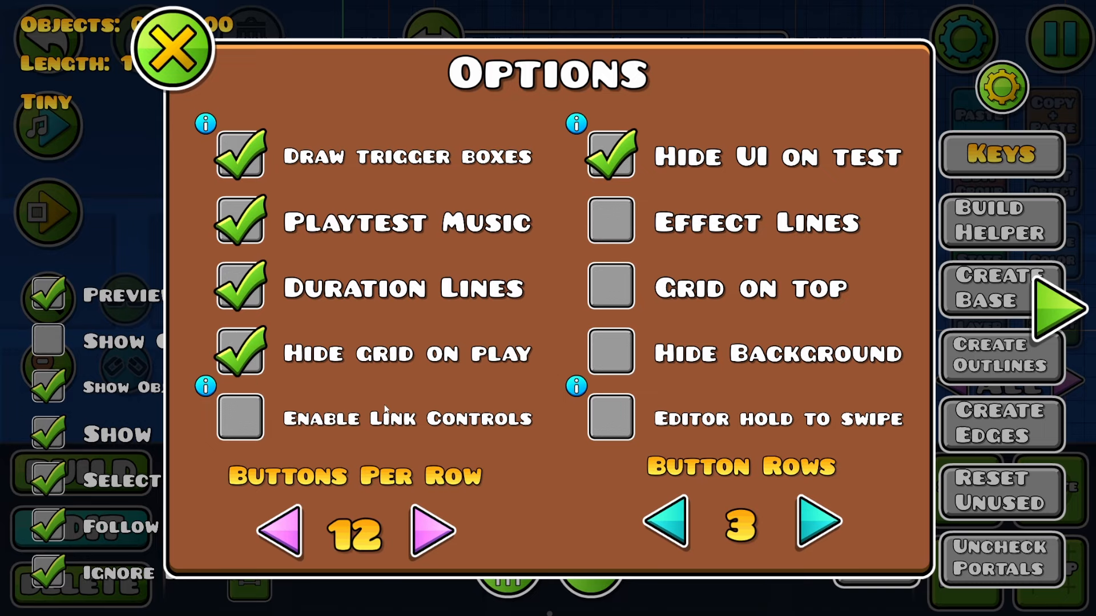
left_click(171, 50)
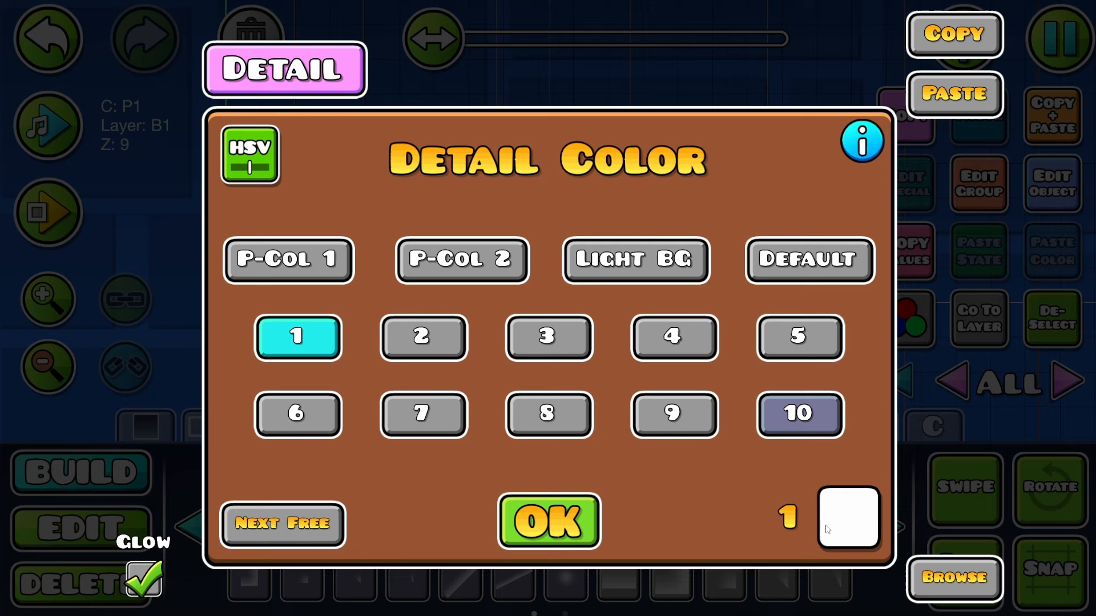
- Assign detail colour channel 1 to the spike, then show the live BG colour sliders
left_click(549, 521)
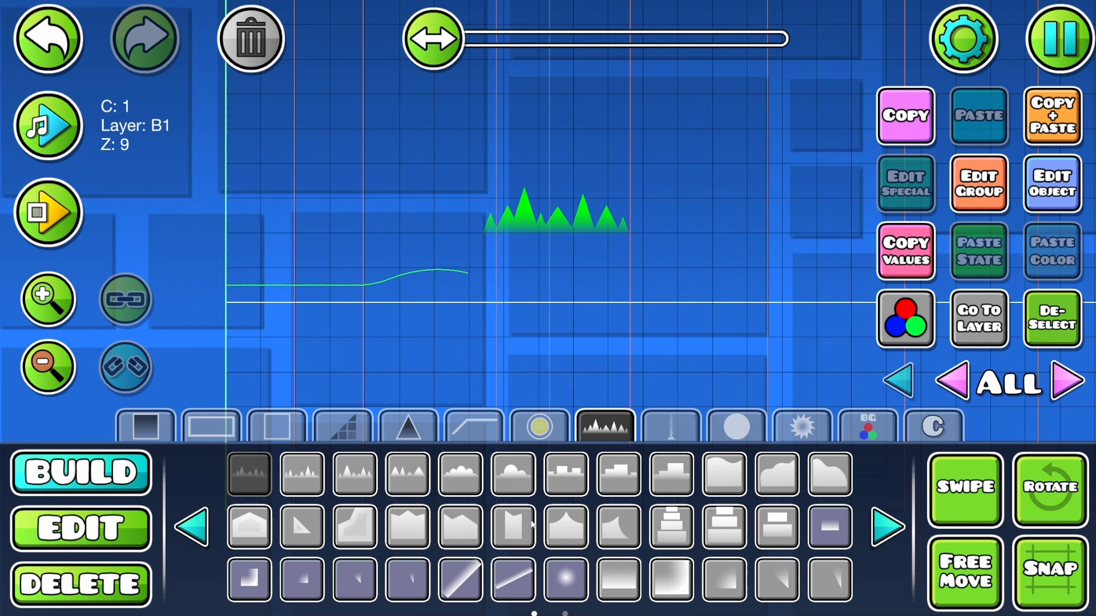
left_click(904, 318)
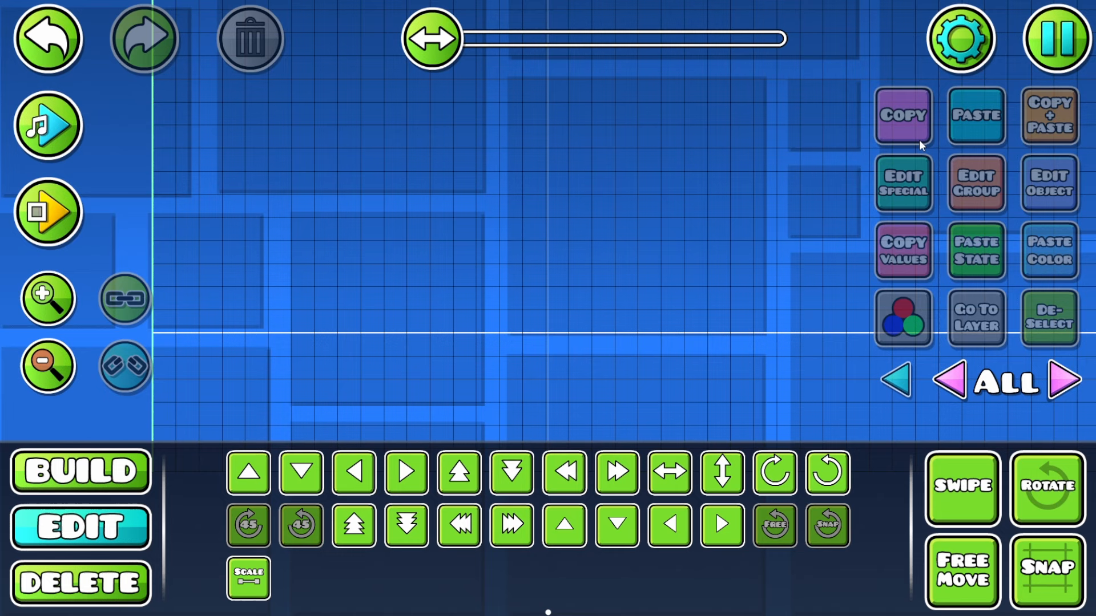
left_click(960, 38)
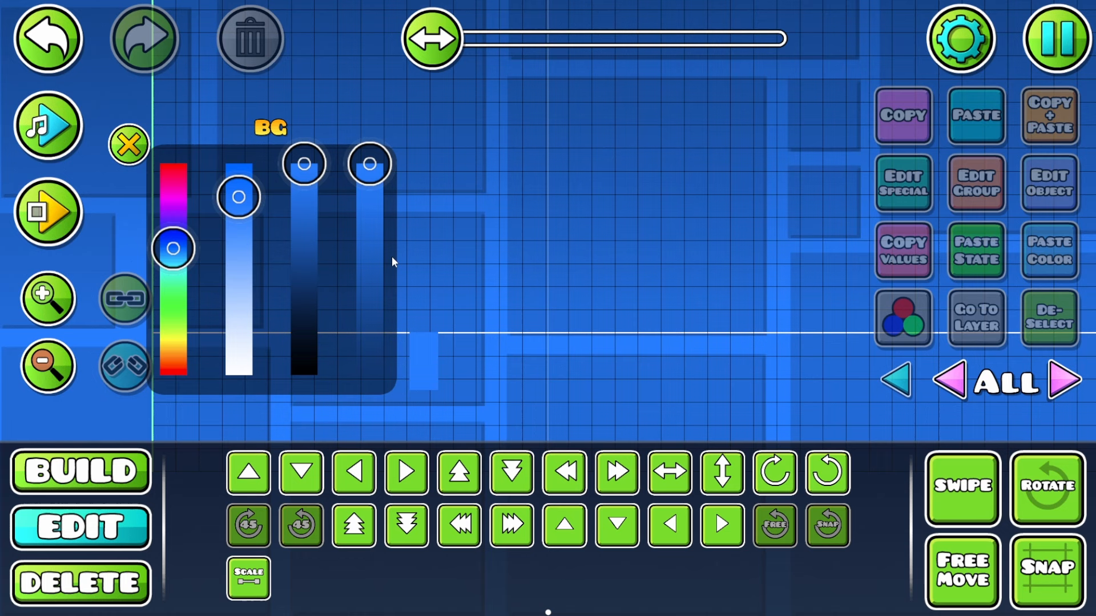
left_click(80, 472)
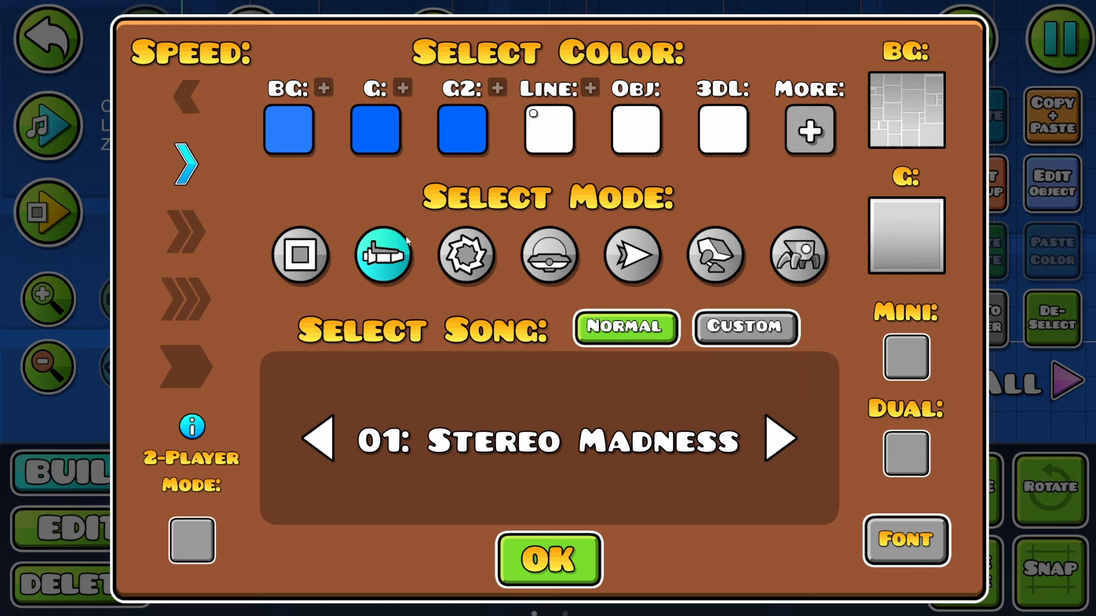
- Confirm the level settings, playtest Unnamed 0 to 100%, and return to editing
left_click(547, 559)
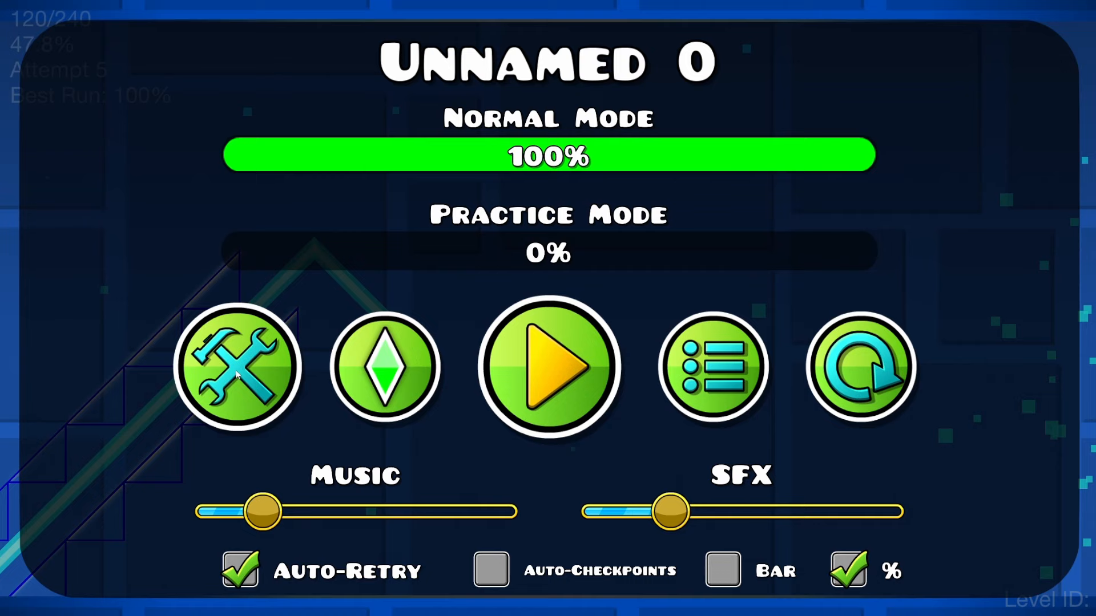
left_click(238, 367)
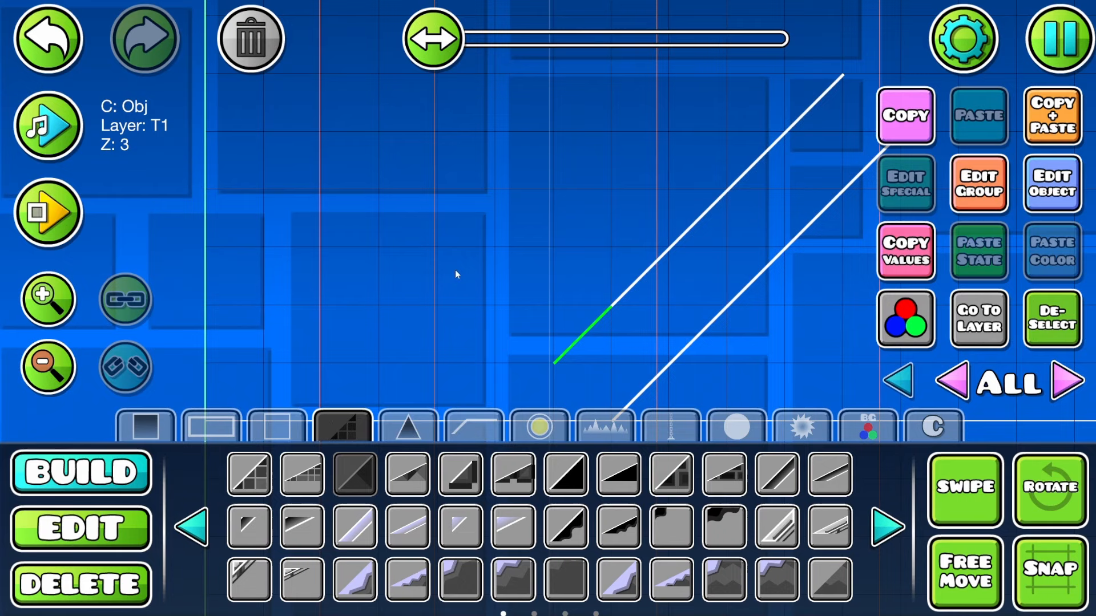
- Switch to the Edit tab to reposition the placed diagonal slope lines
left_click(80, 528)
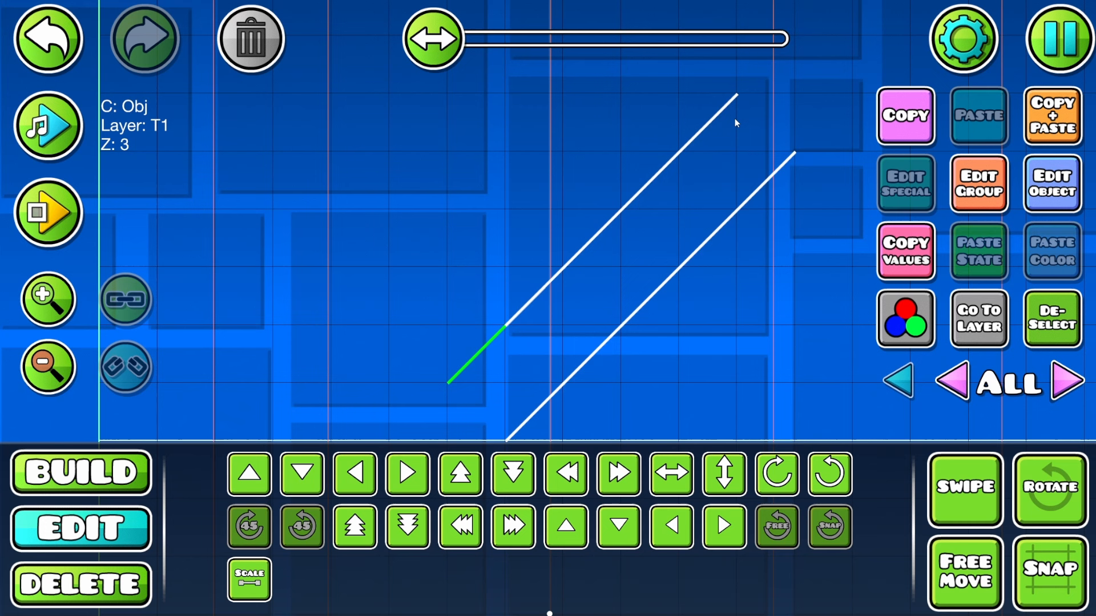
mouse_move(474, 269)
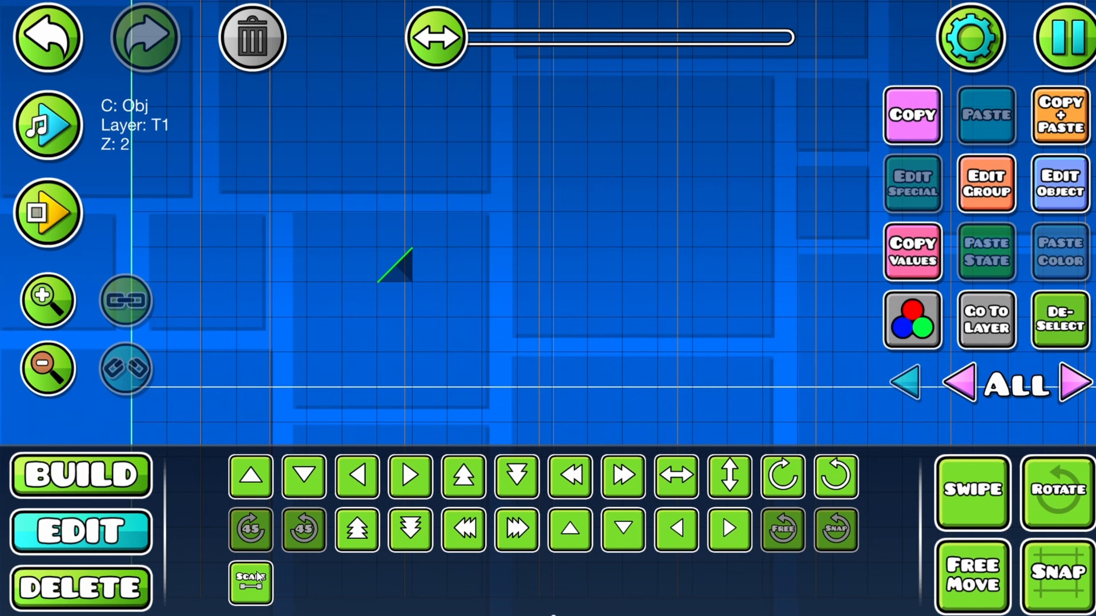
- Exit the editor and open the Gunslinga Corridor 2 level page from My Levels
left_click(250, 582)
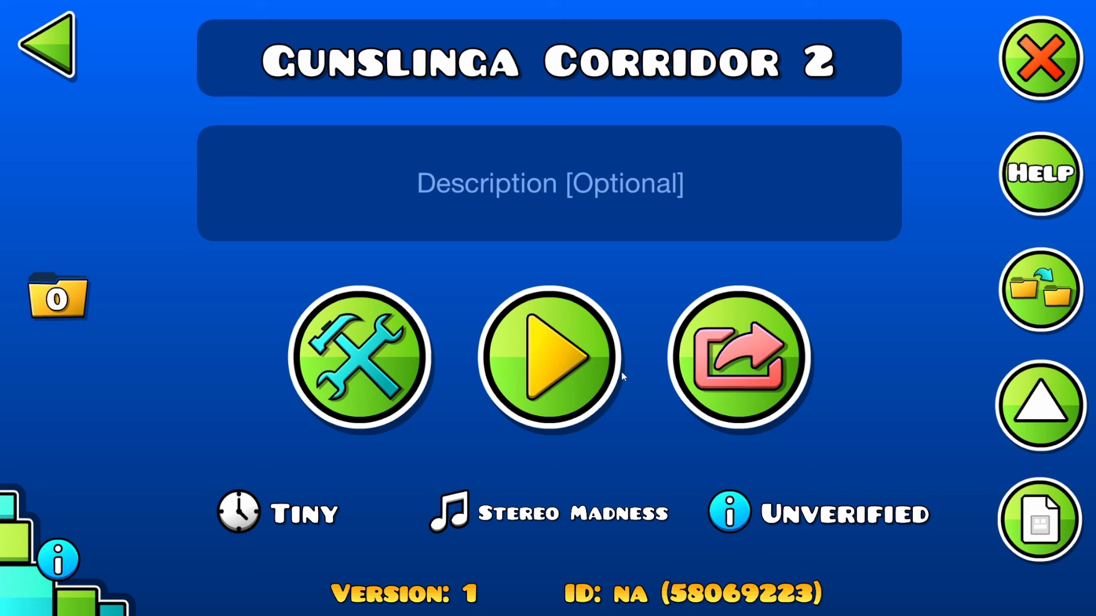
- Briefly look inside Gunslinga Corridor 2's editor, then view and edit Unnamed 0
left_click(359, 359)
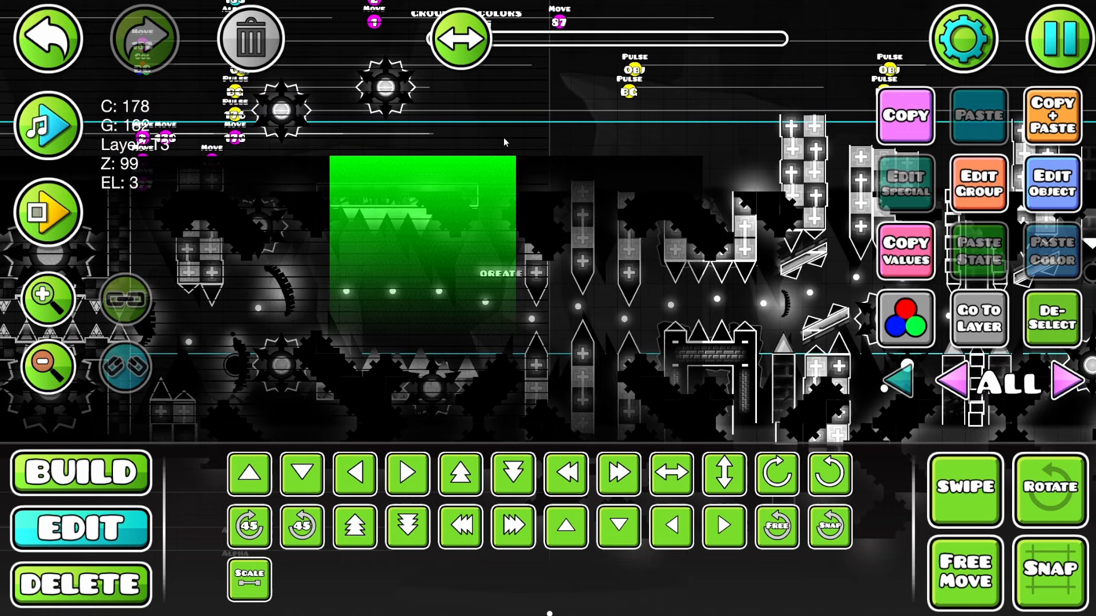
left_click(81, 473)
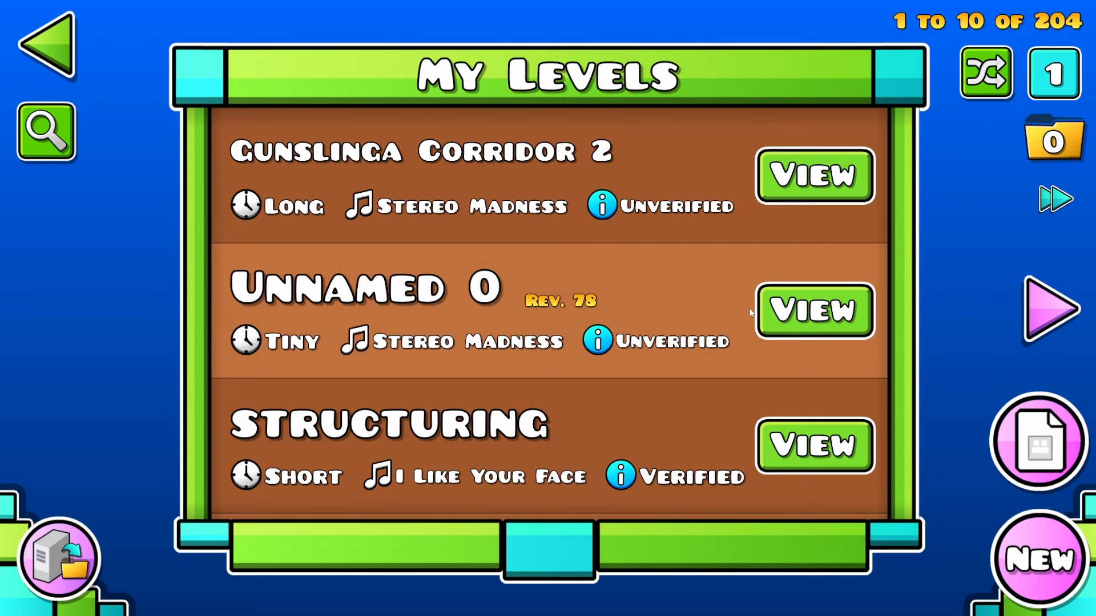
left_click(813, 311)
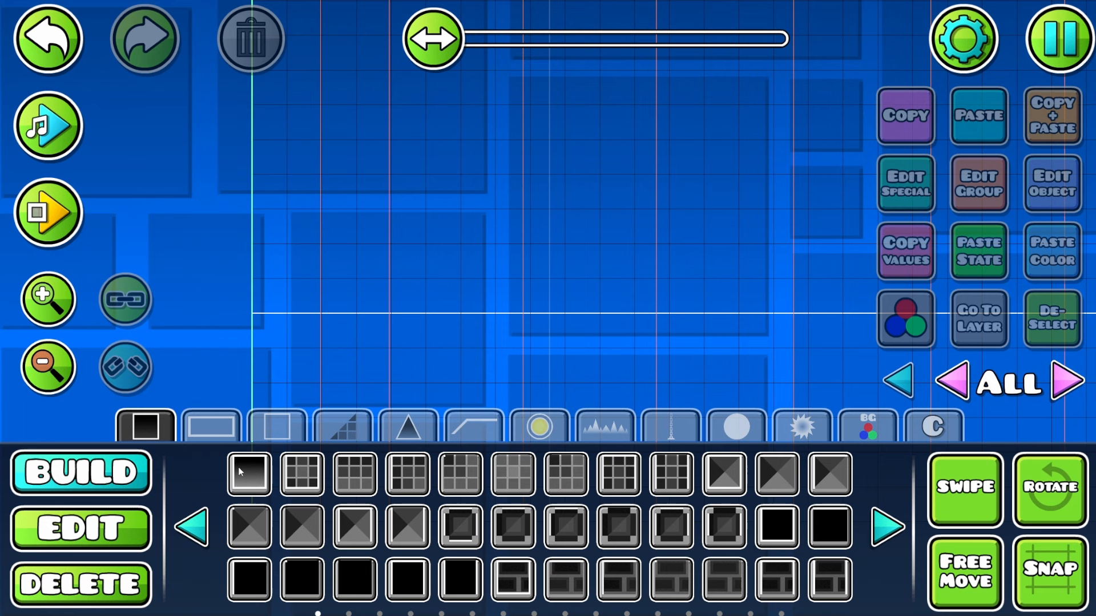
- Give the saw a custom rotation speed of 11 degrees per second
left_click(800, 426)
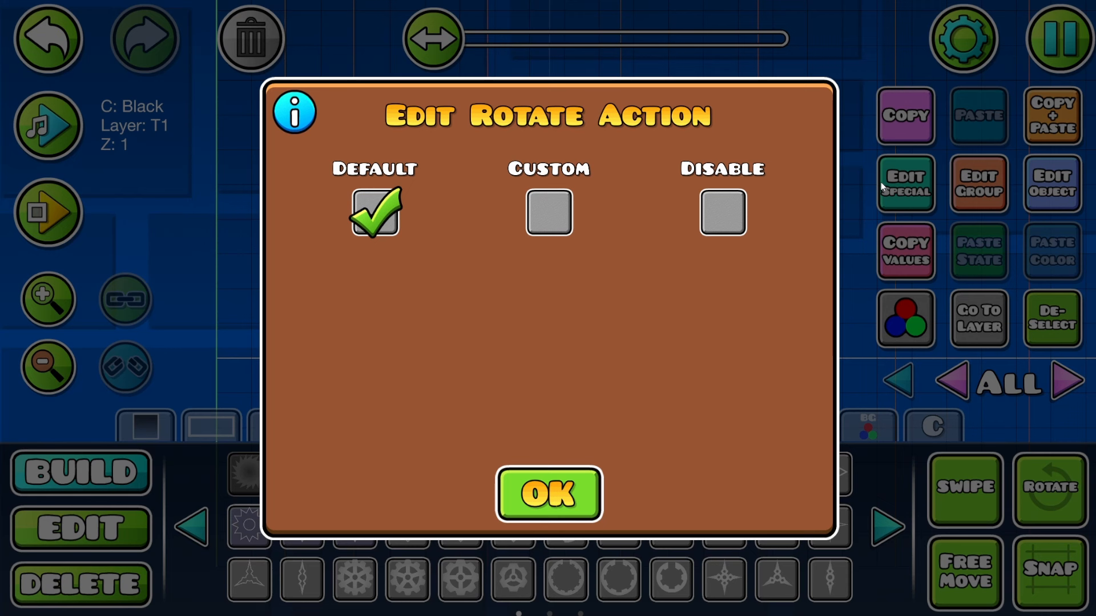
left_click(549, 212)
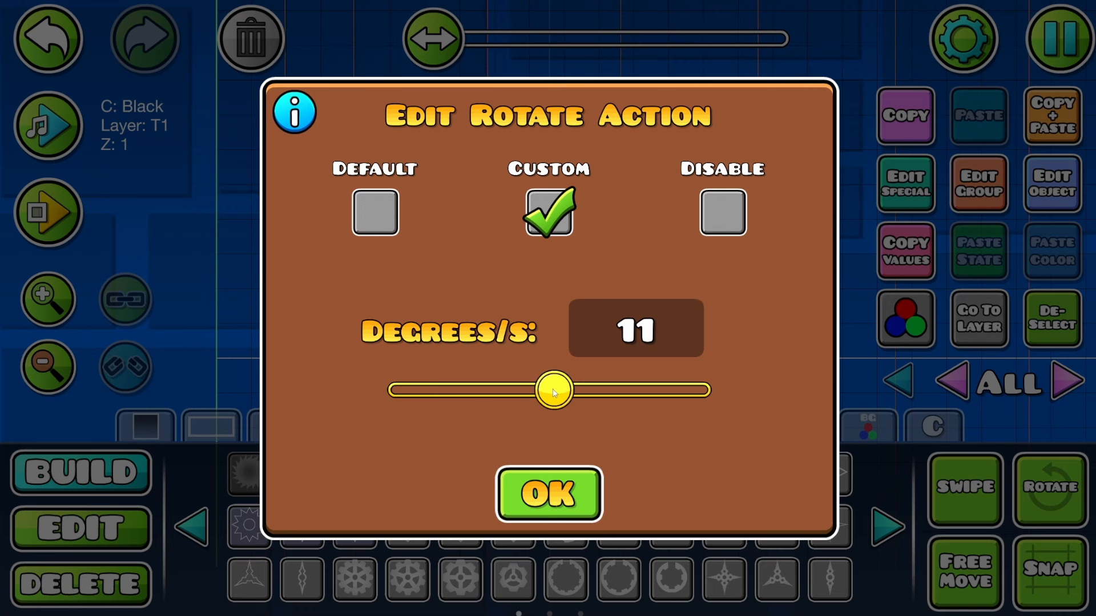
left_click(547, 495)
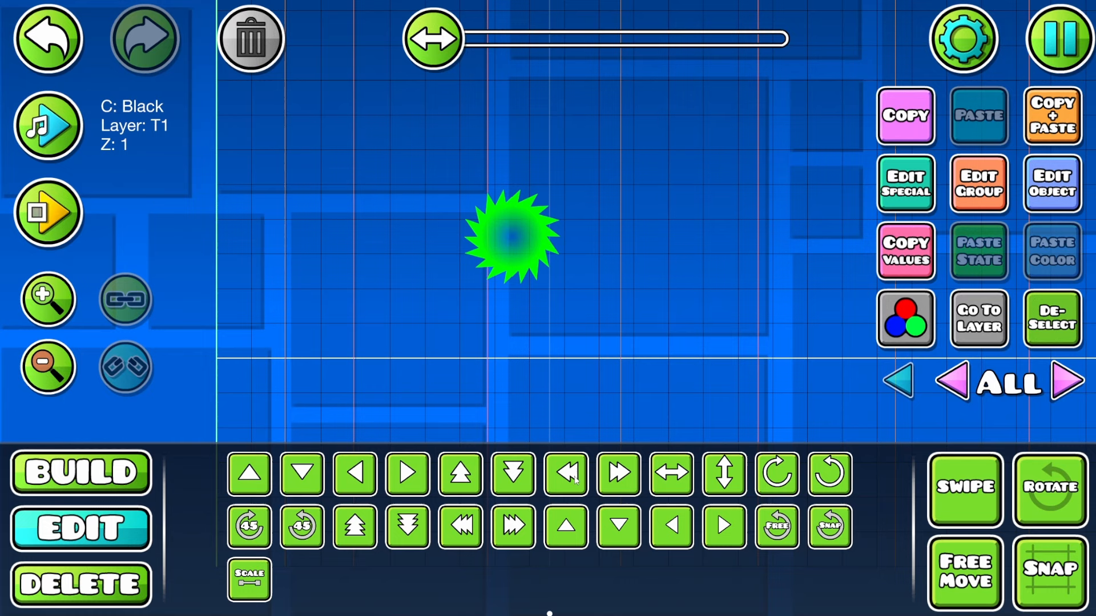
- Playtest the spinning saw, then check the next object's default rotation settings
left_click(47, 213)
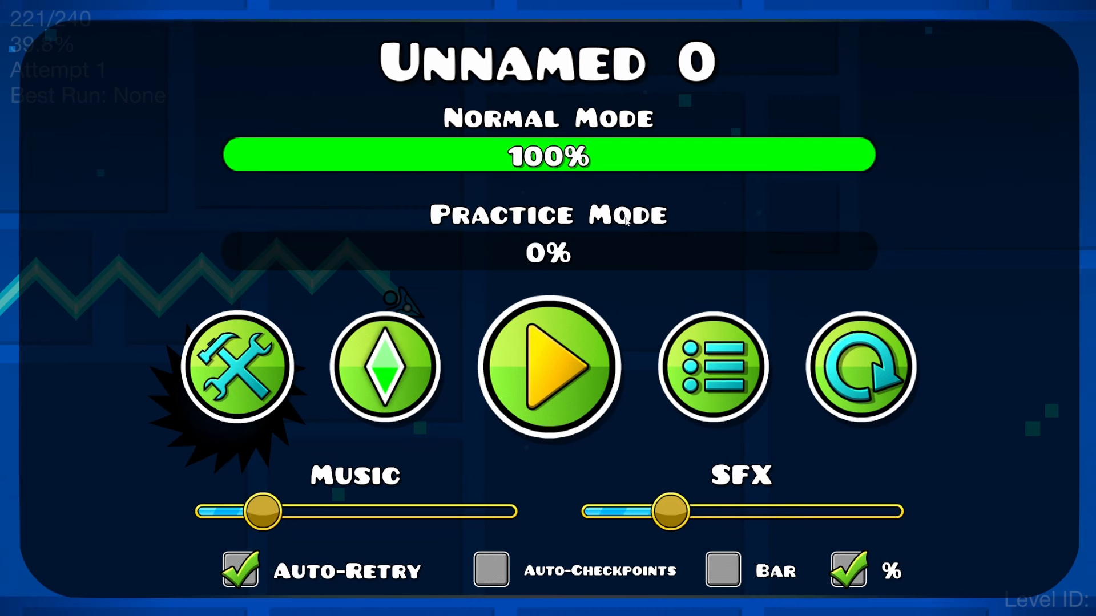
left_click(239, 367)
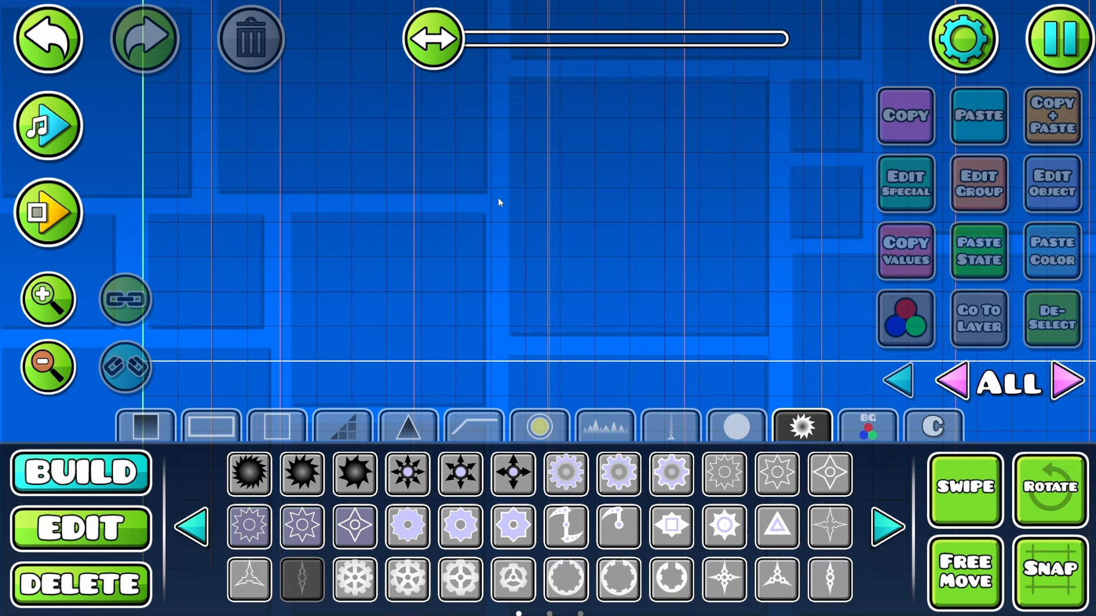
left_click(904, 183)
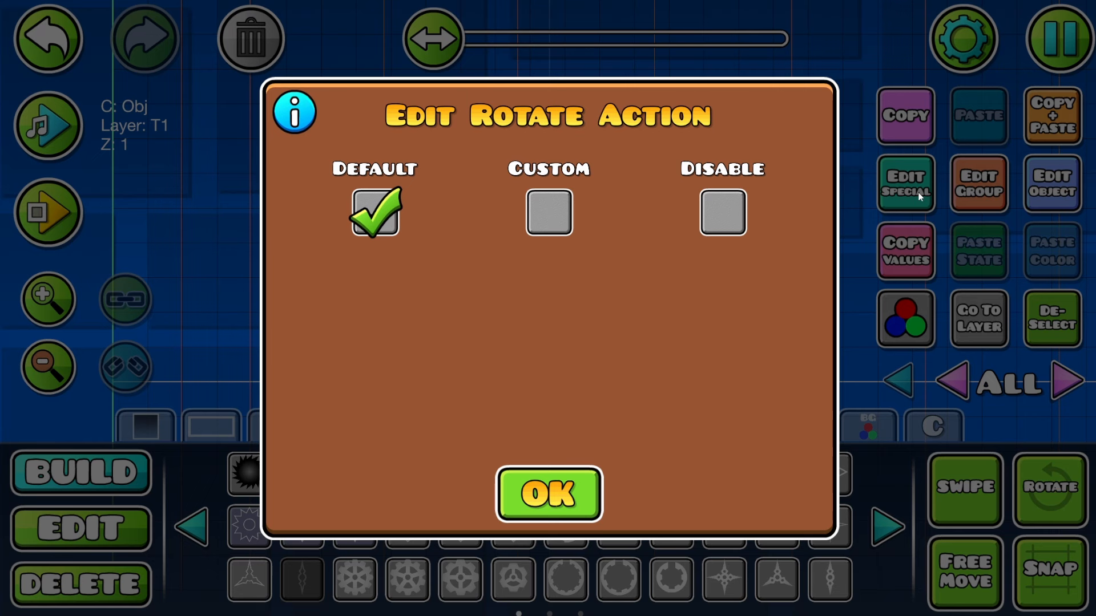
left_click(547, 493)
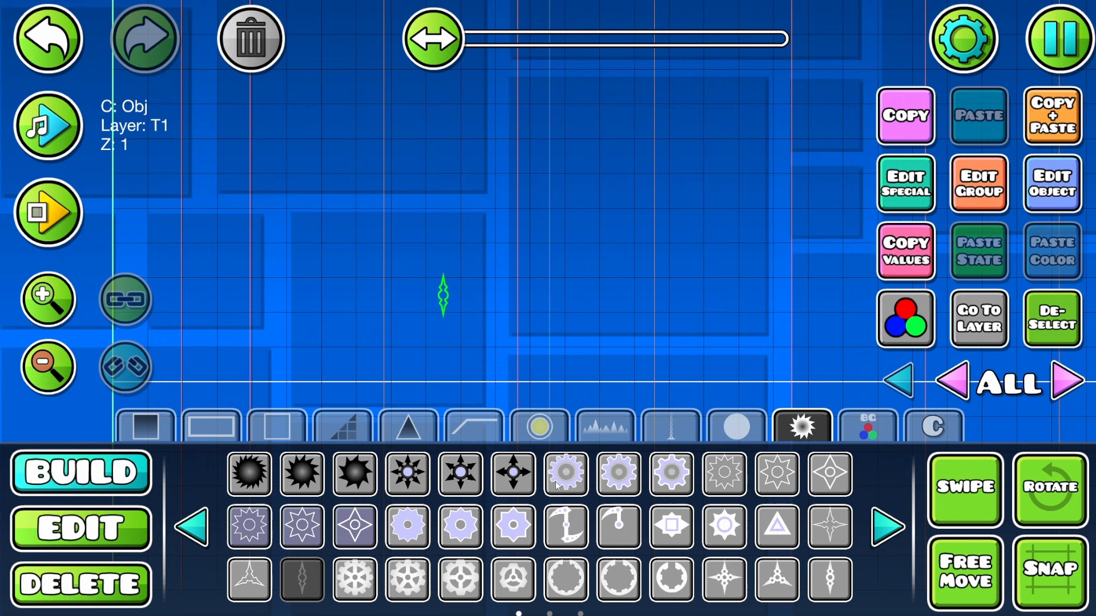
left_click(47, 213)
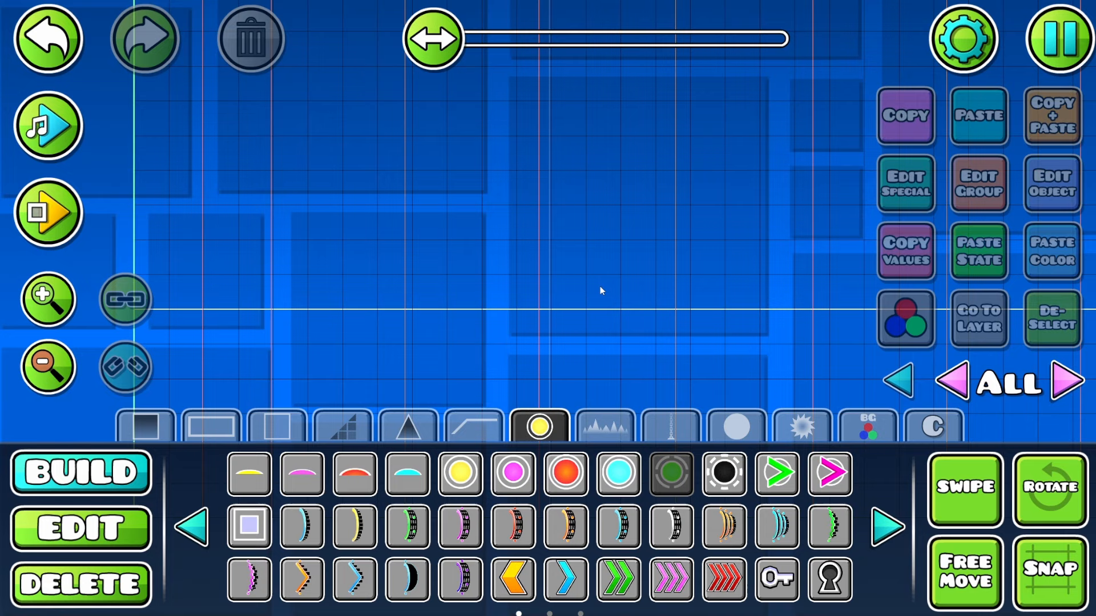
- Save and play Unnamed 0 to 100%, then return to the editor
left_click(904, 184)
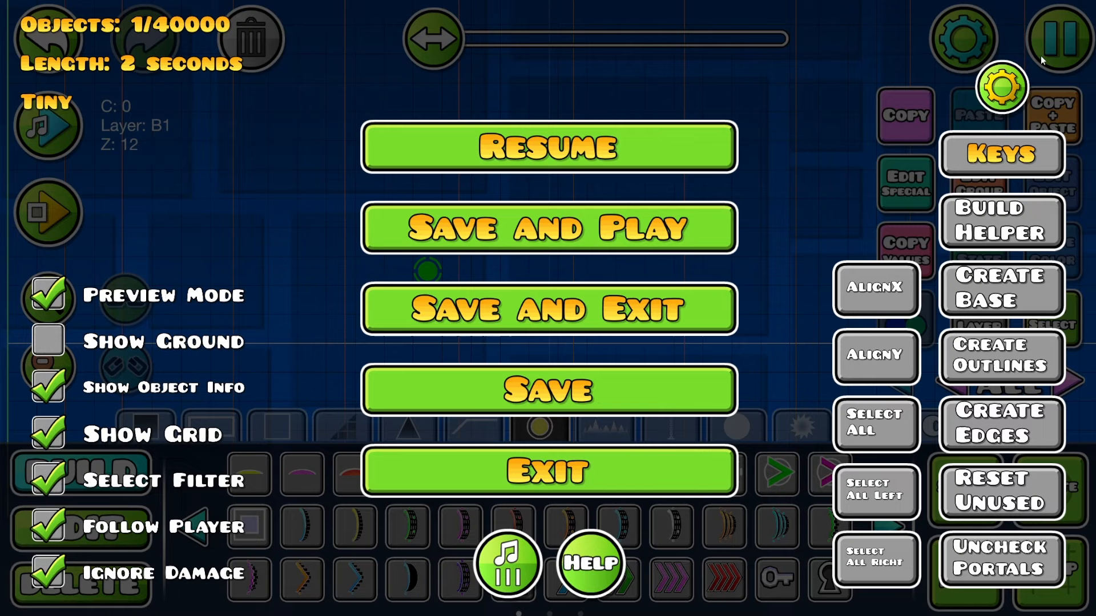
left_click(548, 227)
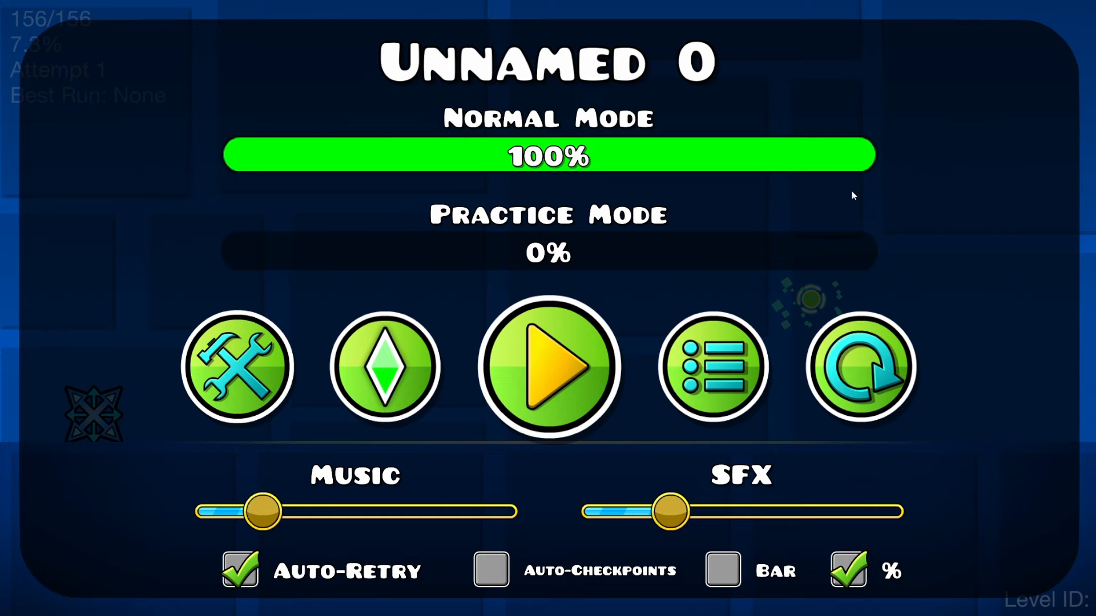
left_click(548, 367)
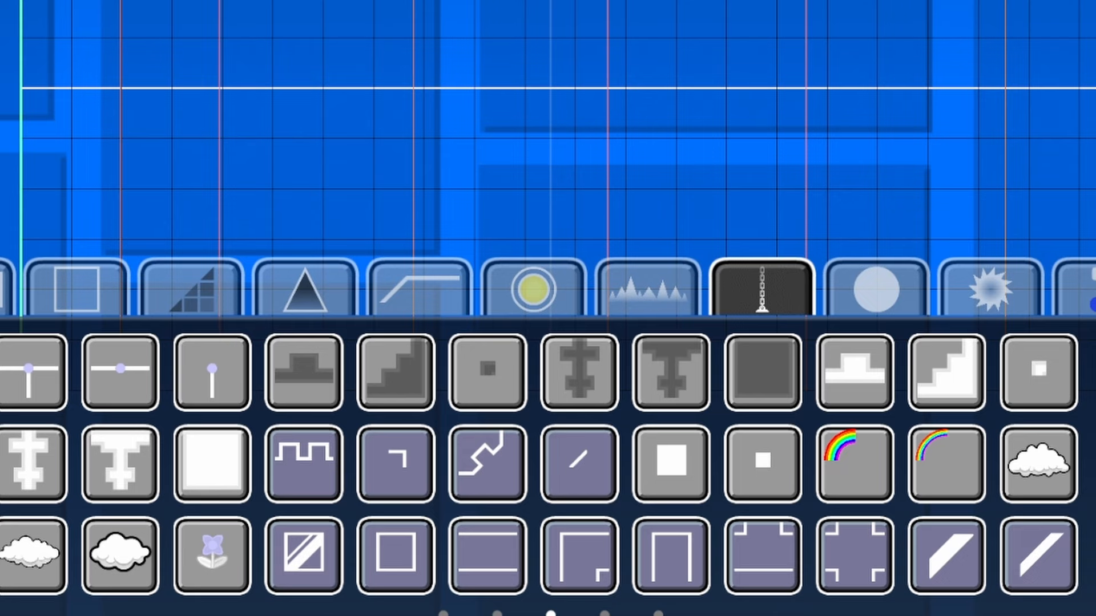
- Place another decoration object, save and play-test the level, then return to the editor
left_click(529, 289)
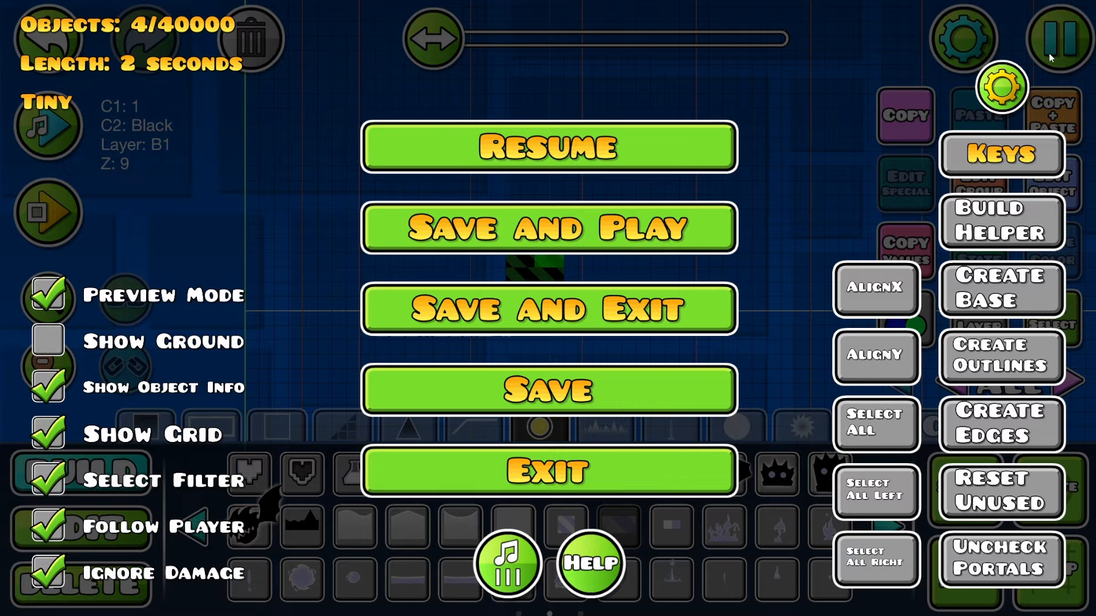
left_click(547, 227)
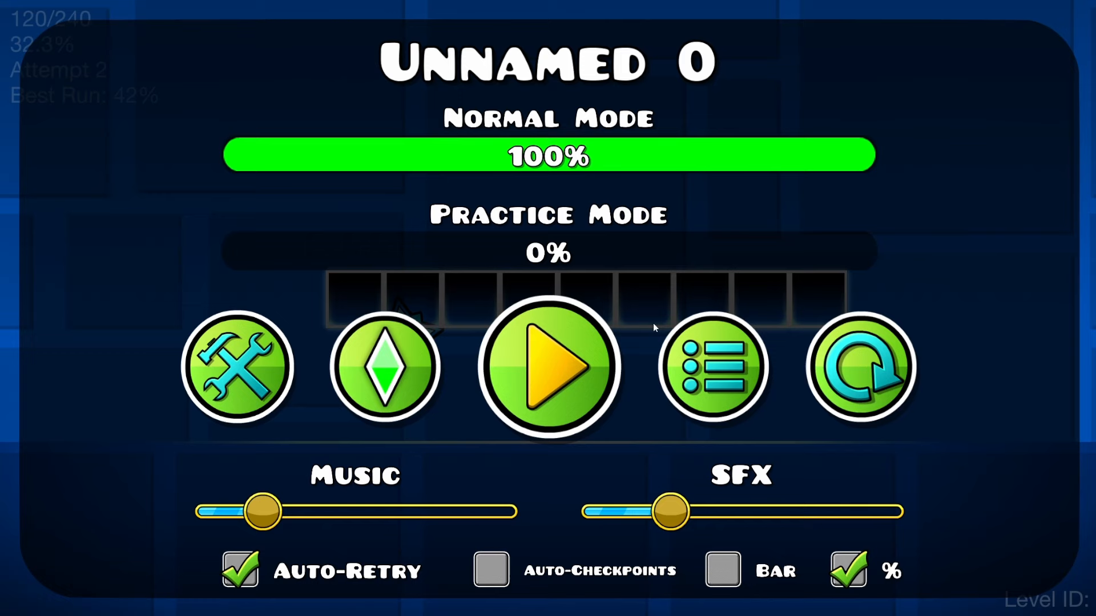
left_click(548, 367)
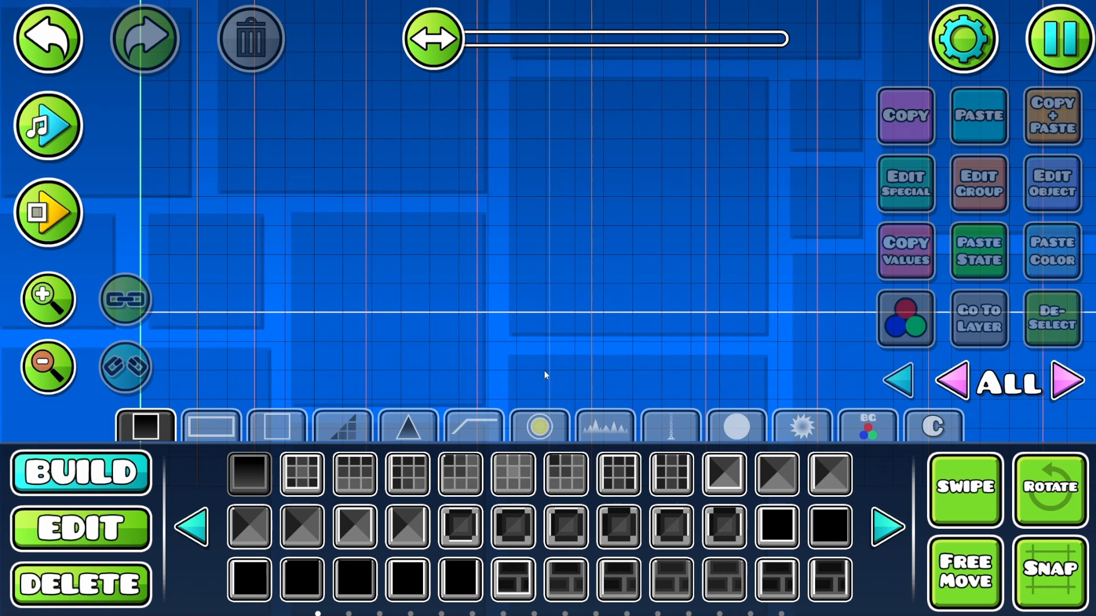
mouse_move(526, 255)
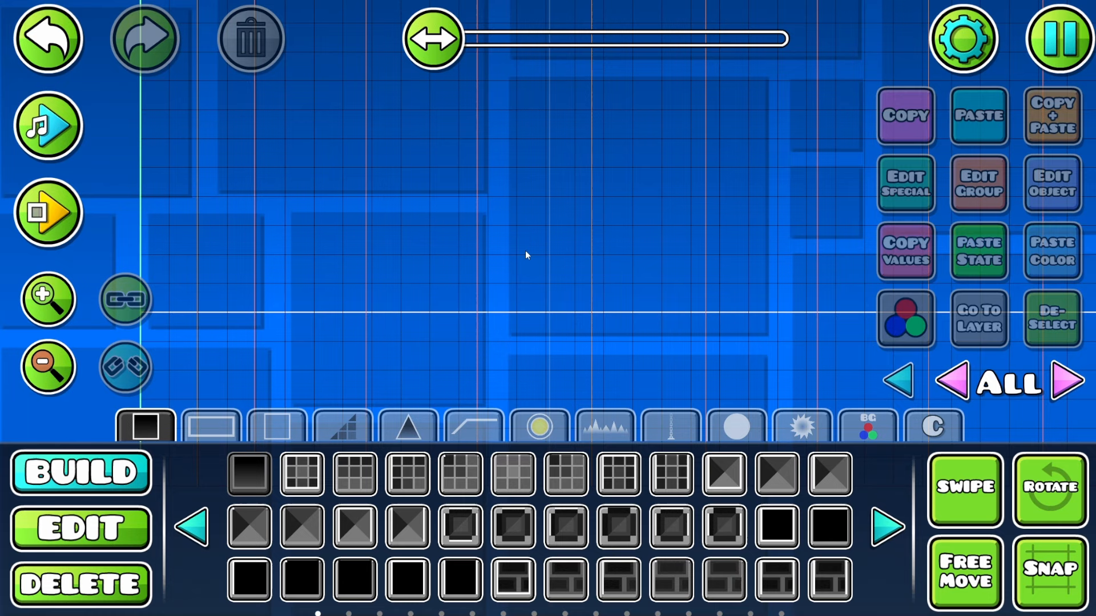
- Place a block on the grid to start the column
left_click(81, 527)
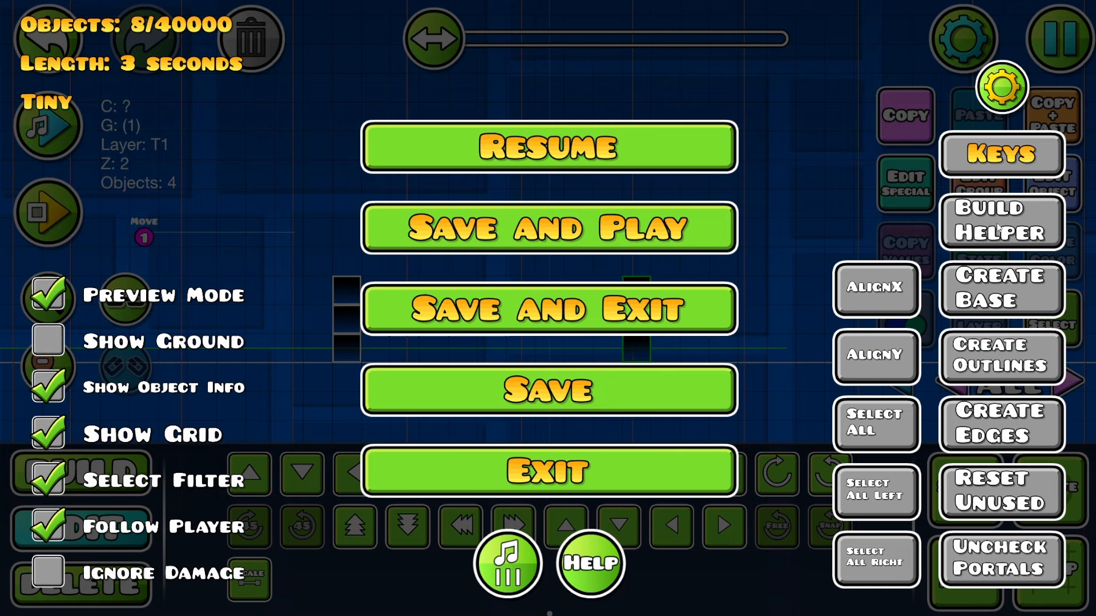
- Apply Build Helper and verify the copied Move trigger targets group 2
left_click(547, 146)
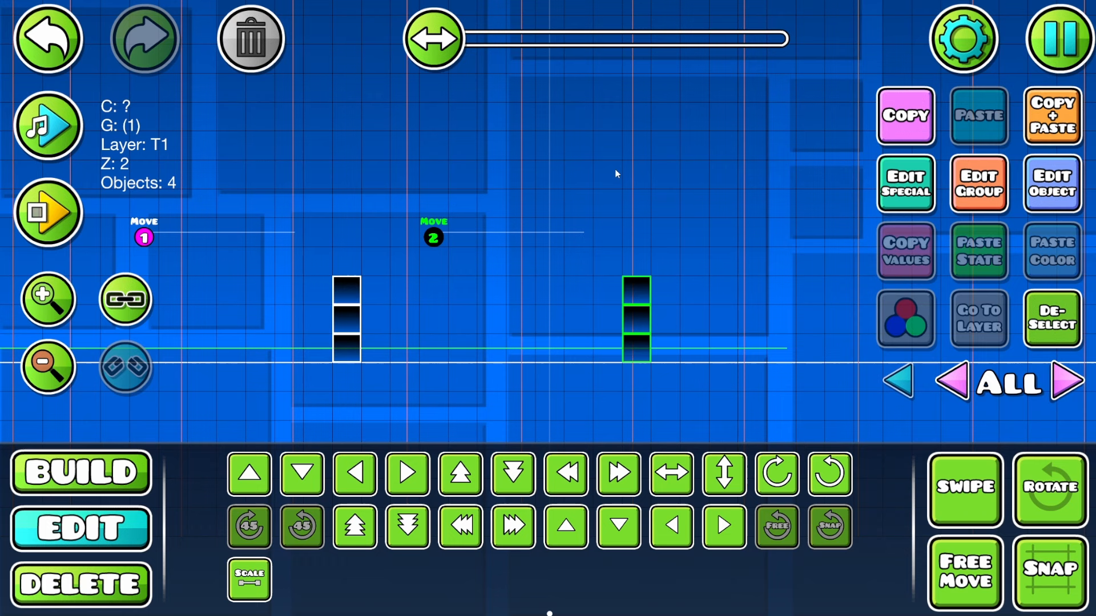
left_click(978, 184)
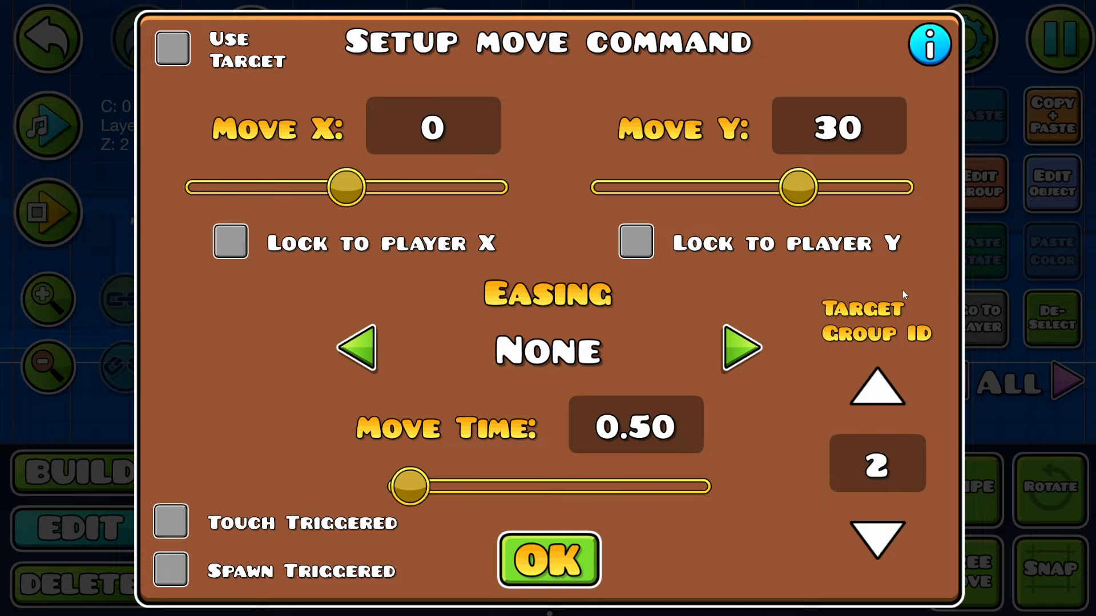
left_click(547, 559)
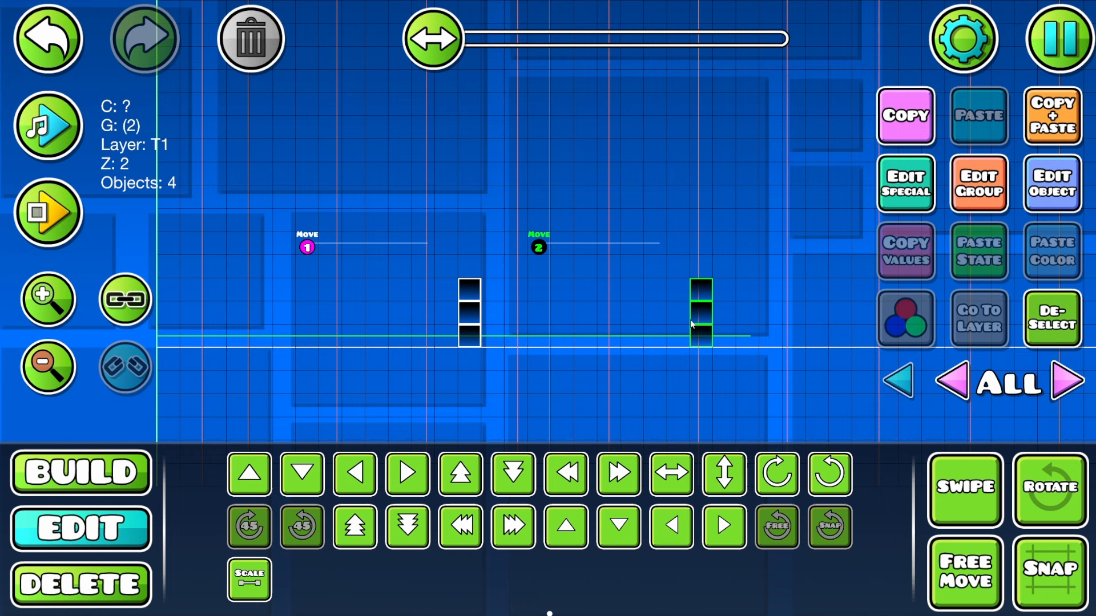
- Check the copied column's group in Edit Group and return to the build palette
left_click(978, 184)
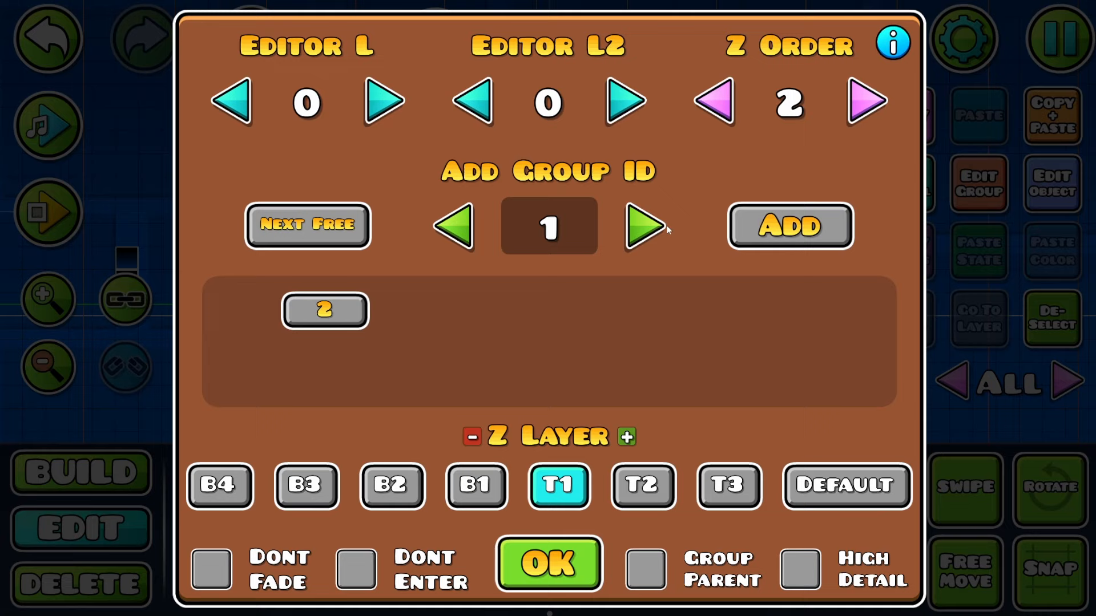
left_click(547, 563)
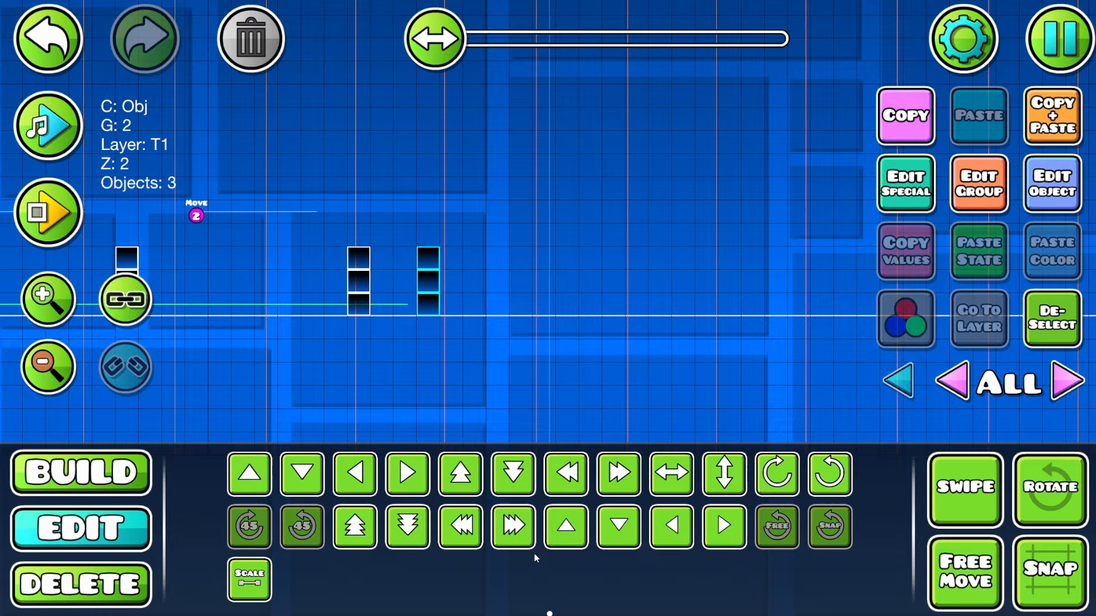
left_click(80, 472)
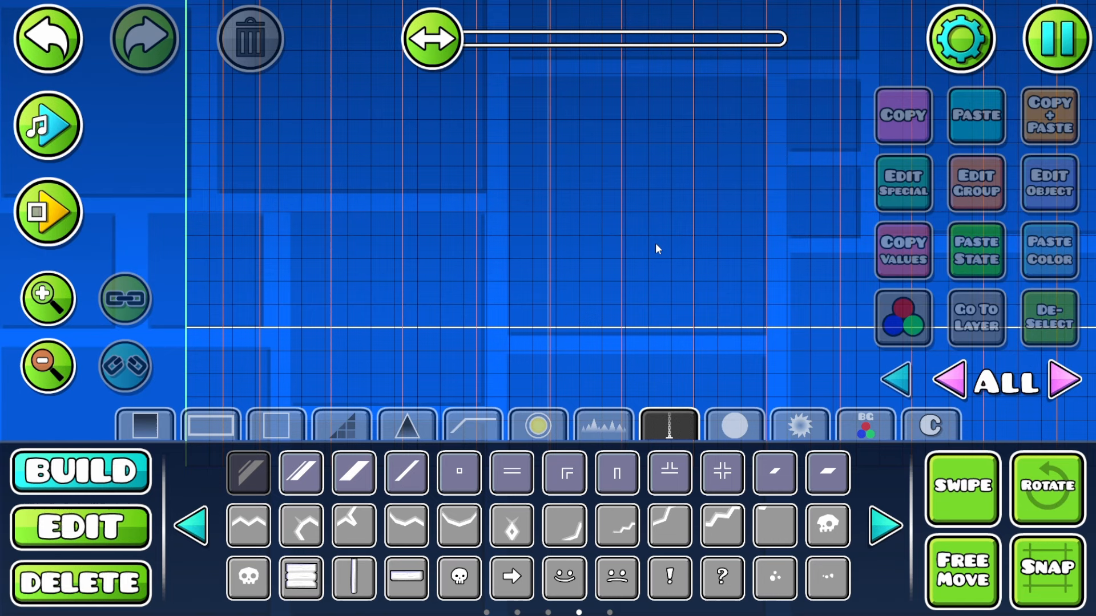
- Edit the purple block's detail colour channel and hue, then confirm it
left_click(900, 318)
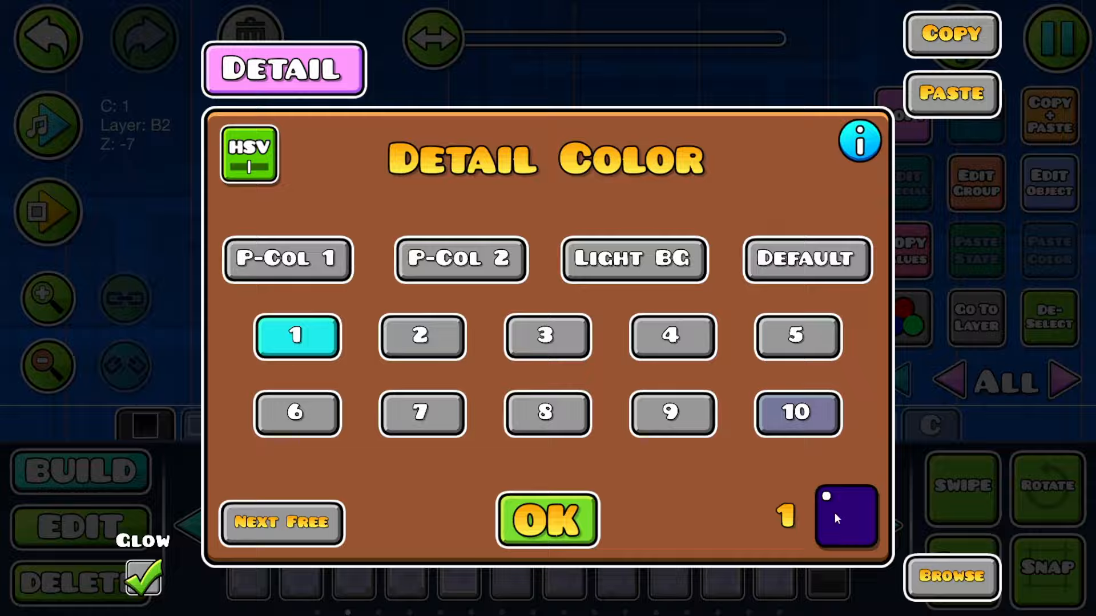
left_click(844, 516)
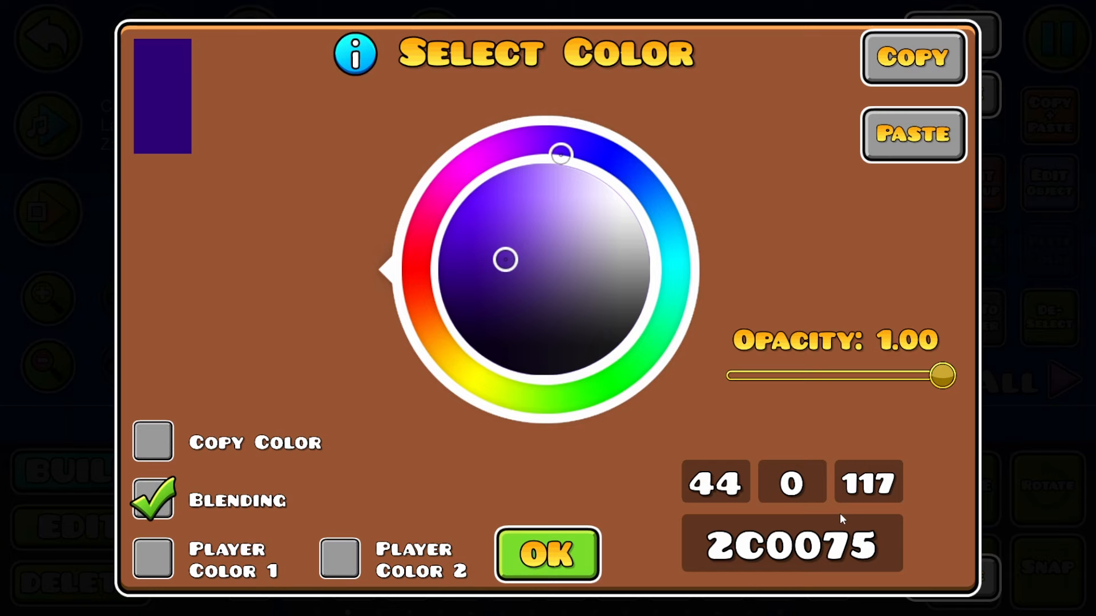
left_click(546, 554)
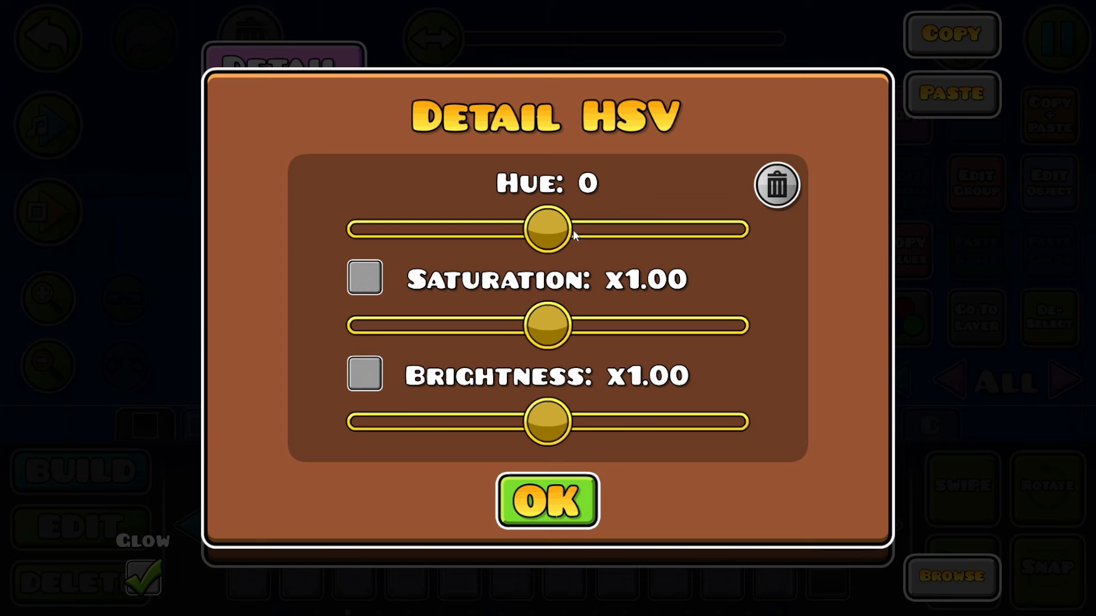
left_click(547, 501)
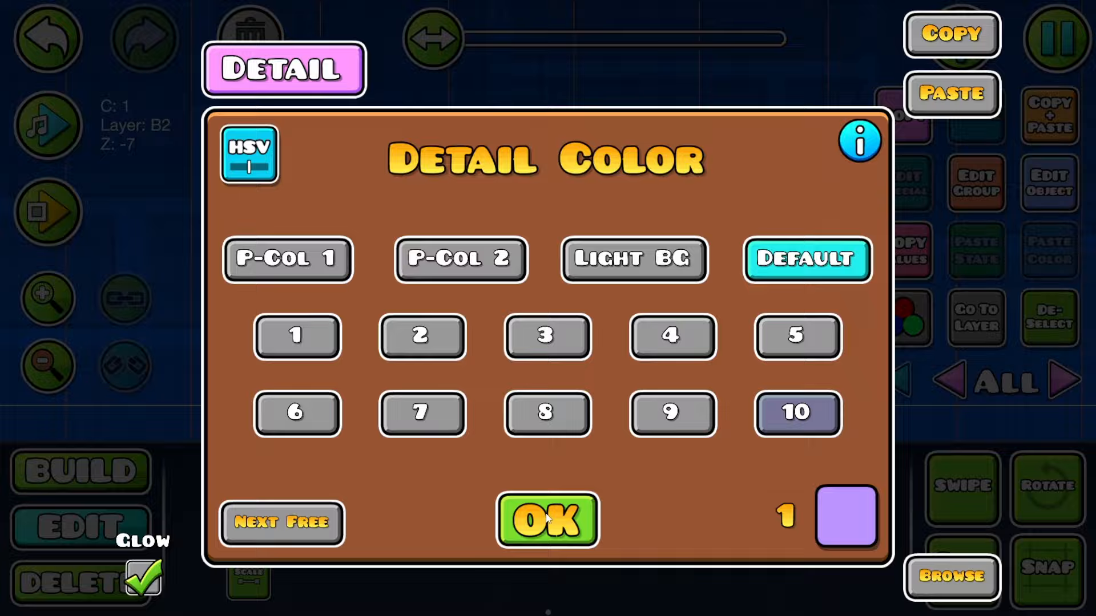
left_click(546, 520)
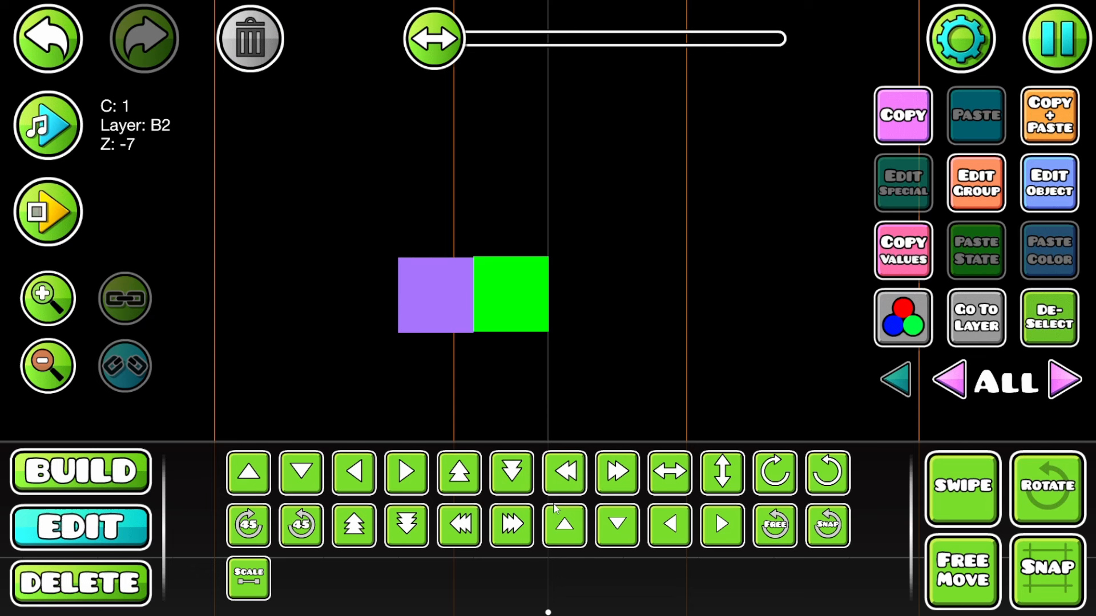
- Darken the detail colour with HSV brightness and open a channel's colour picker
left_click(901, 317)
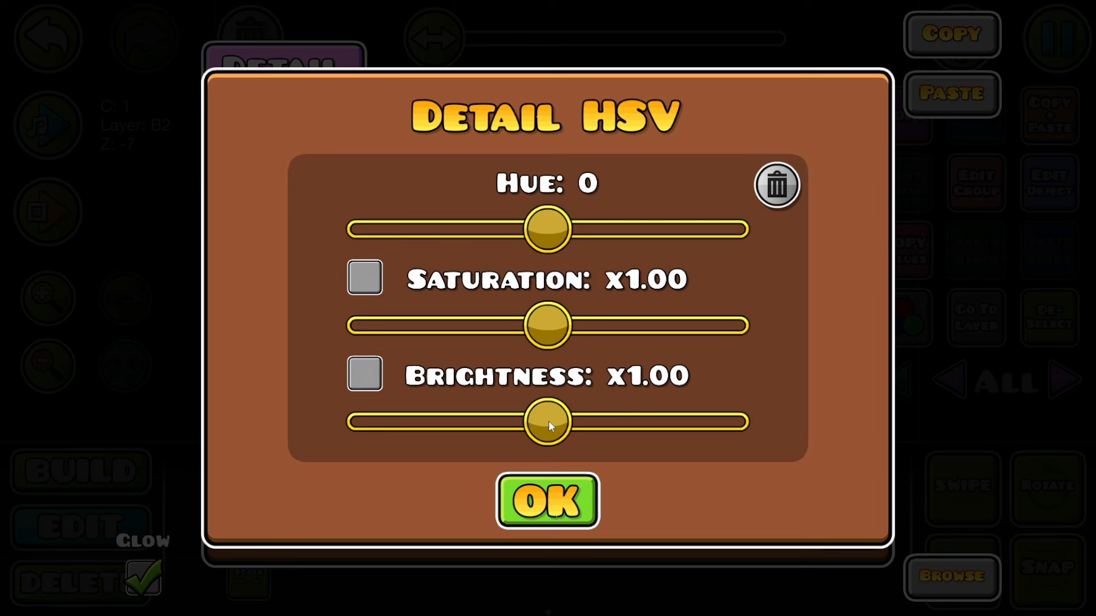
left_click(547, 501)
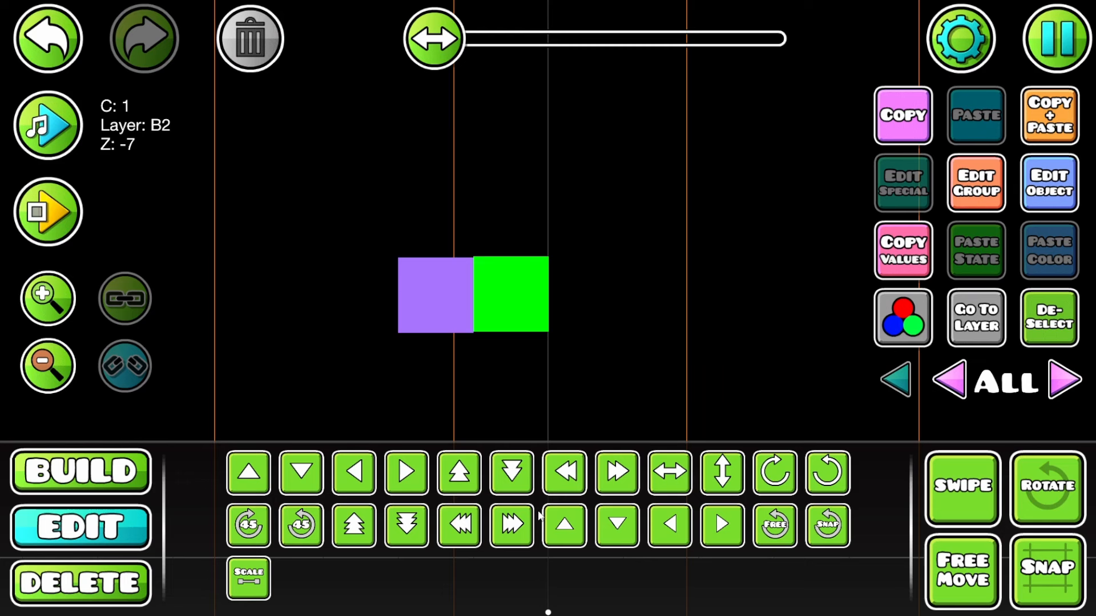
left_click(902, 318)
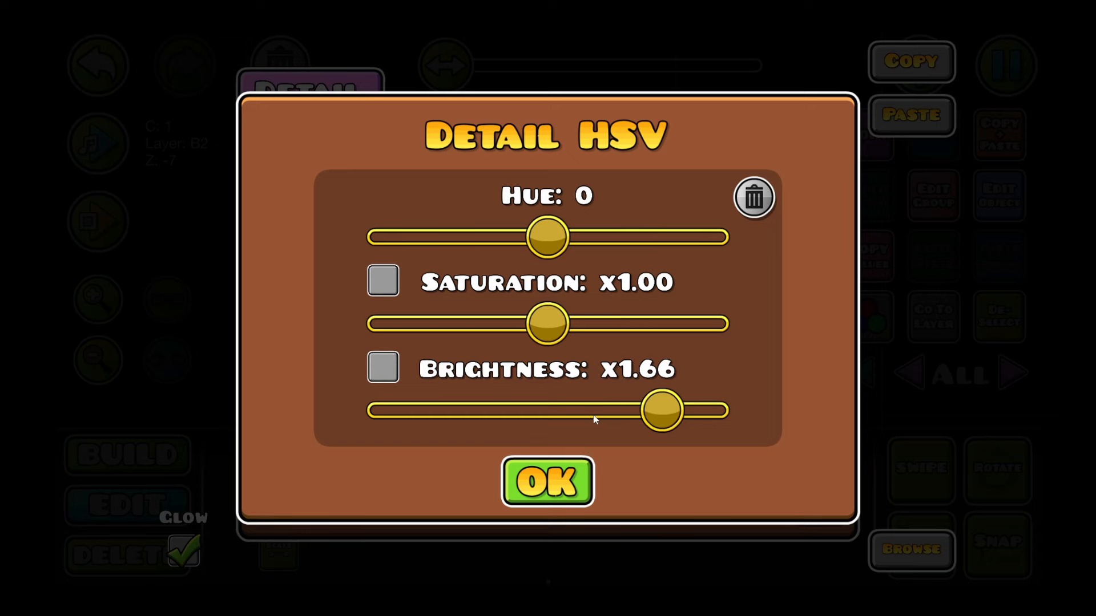
left_click(547, 482)
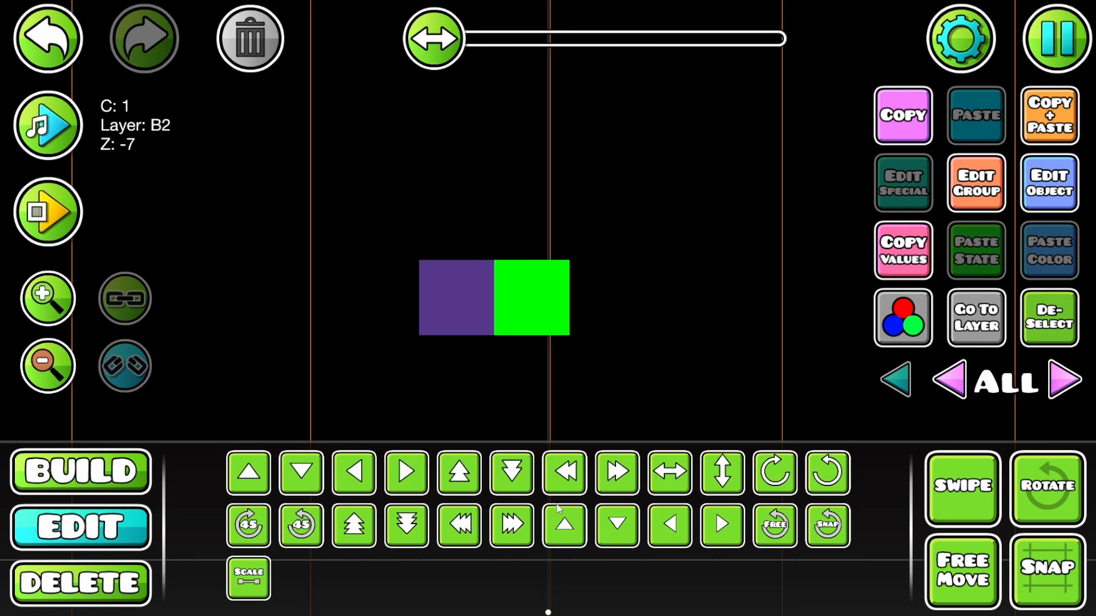
left_click(901, 318)
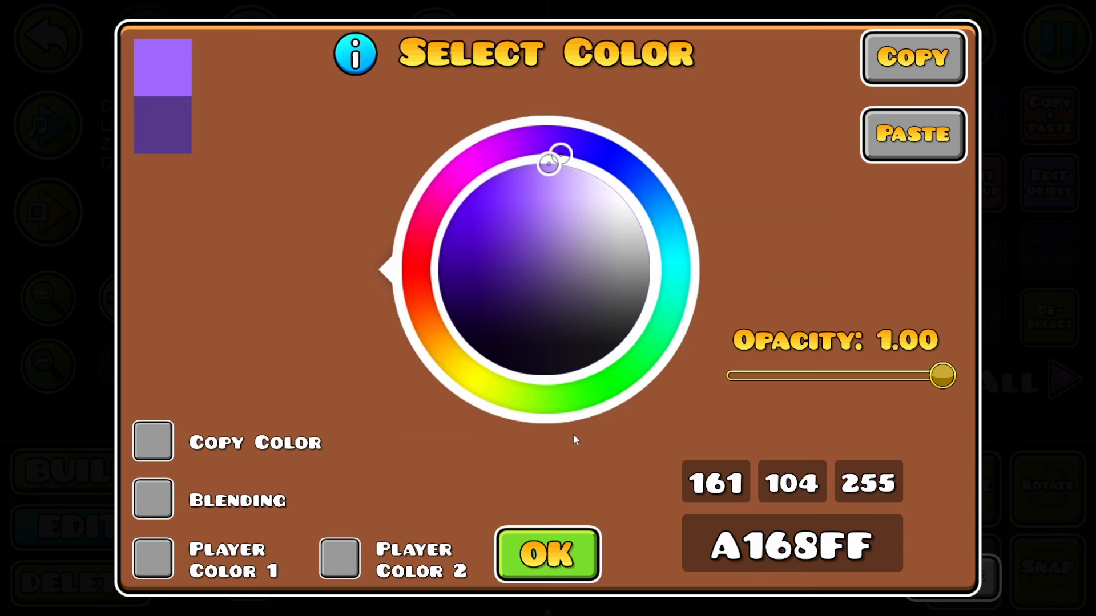
left_click(547, 554)
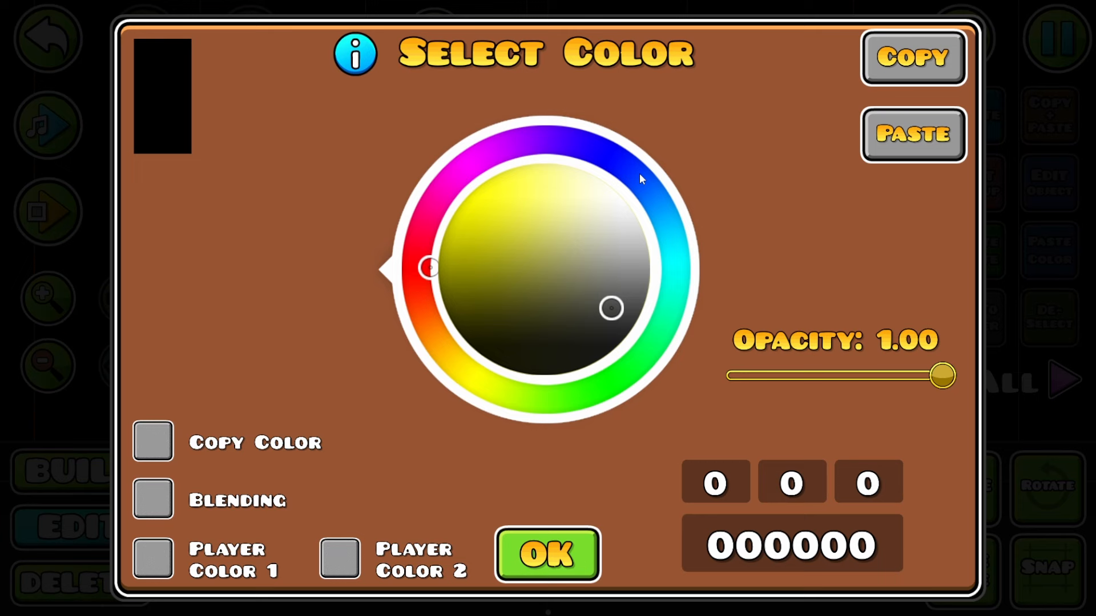
- Tick Copy Color on the ground channel so it copies the BG colour
left_click(548, 554)
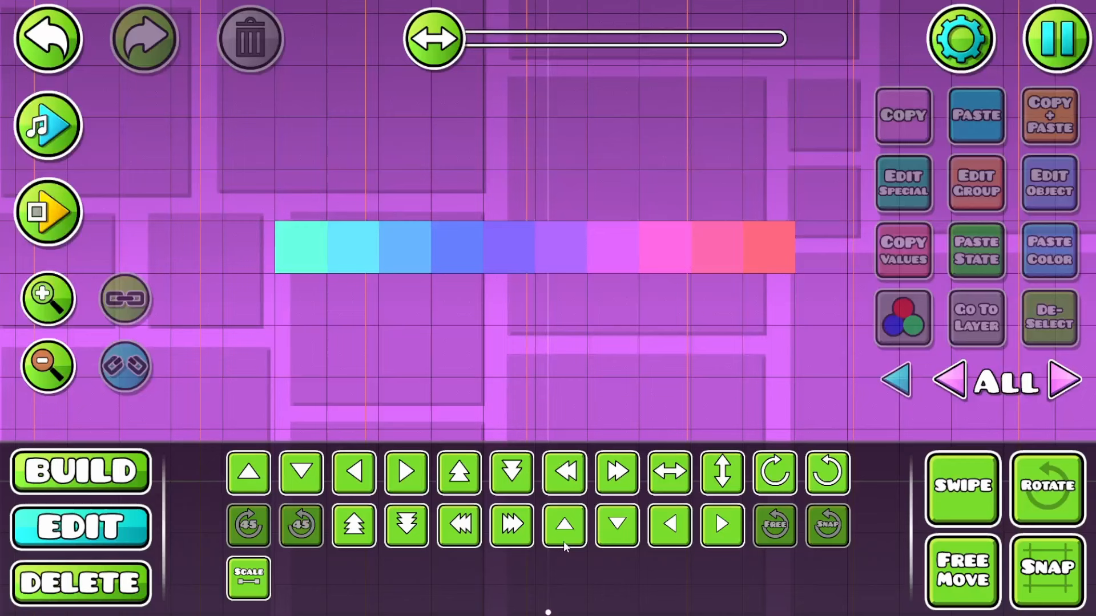
left_click(902, 318)
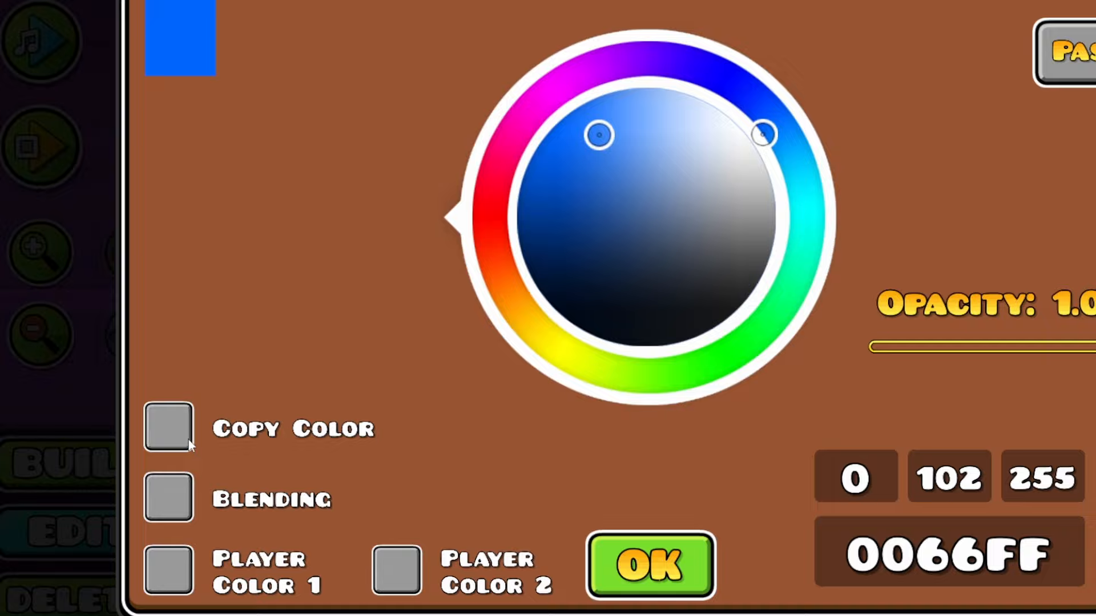
left_click(168, 426)
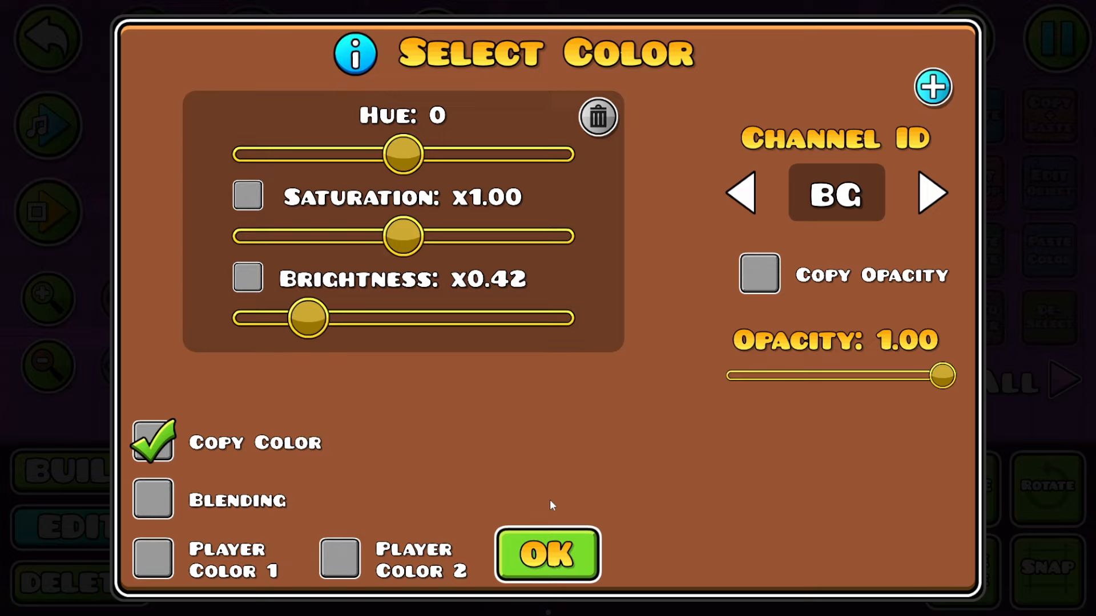
left_click(547, 554)
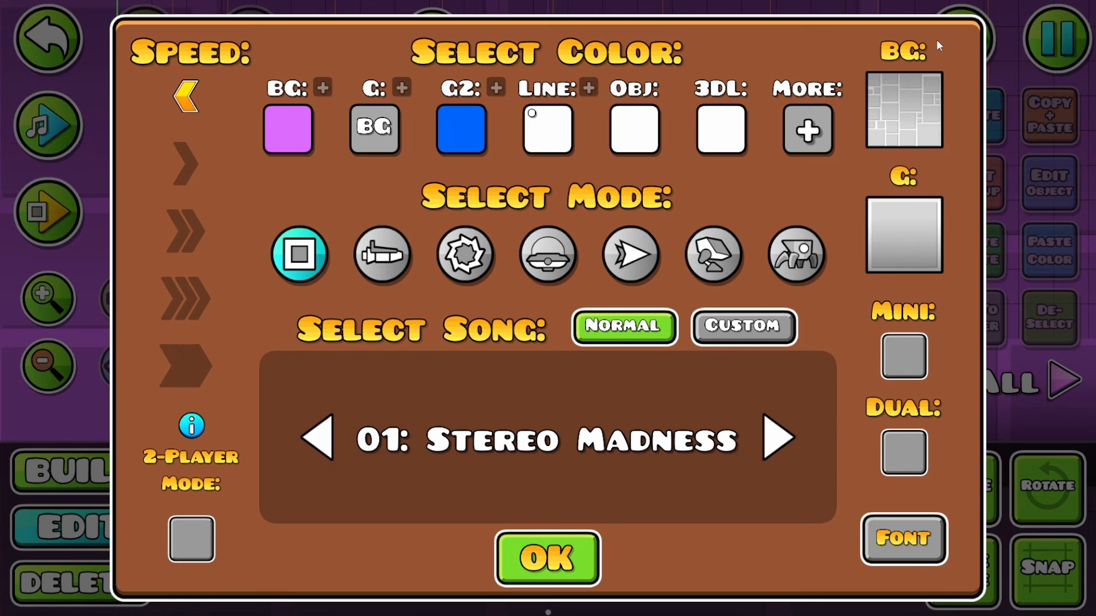
- Brighten the copied ground colour and recheck its copy settings
left_click(287, 130)
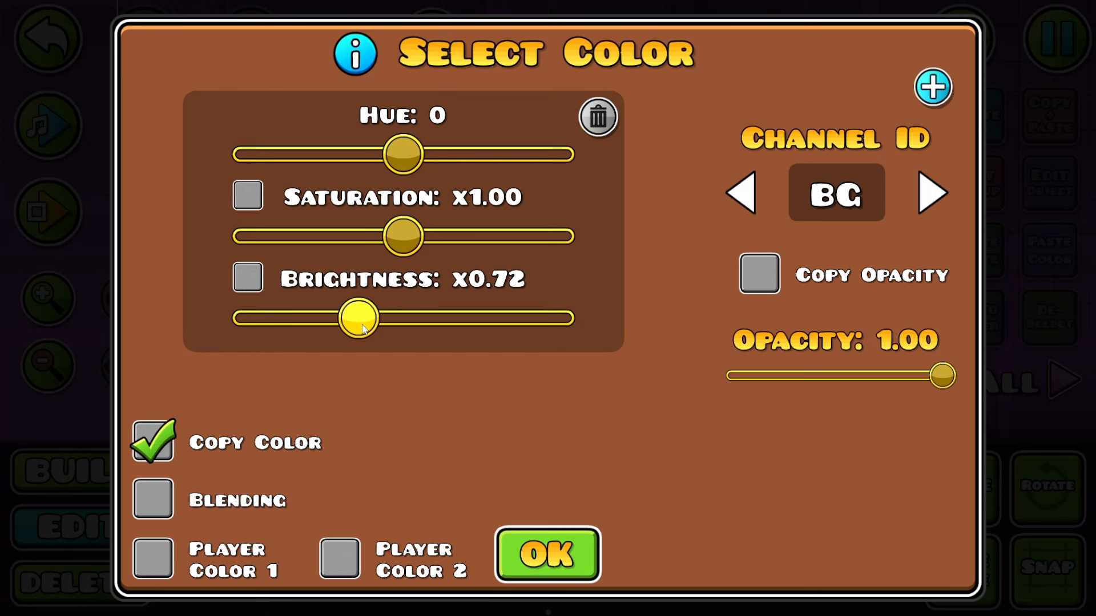
left_click(547, 554)
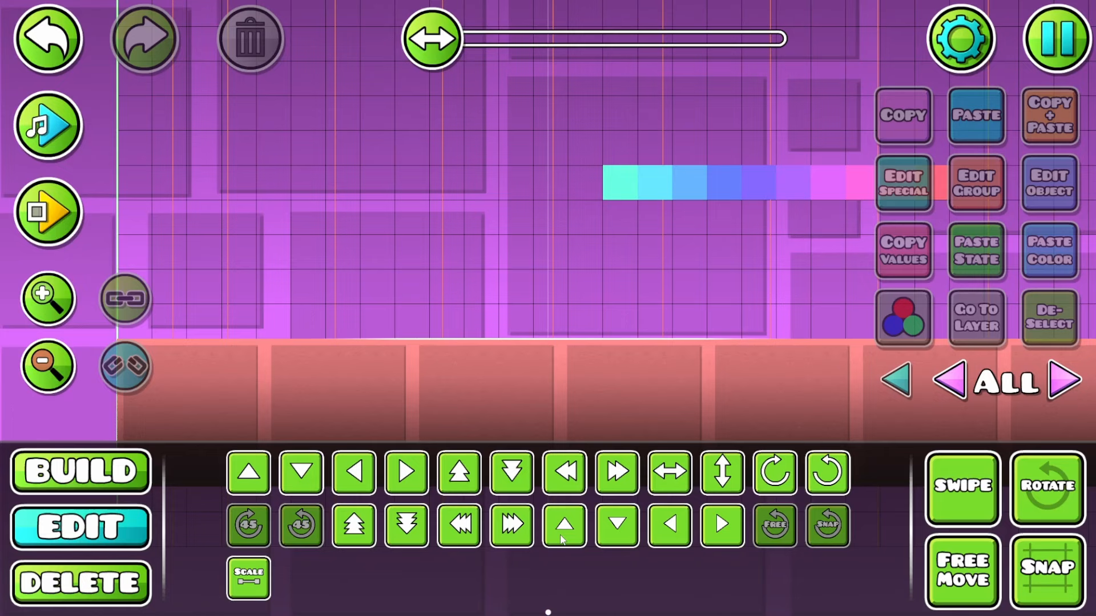
left_click(79, 471)
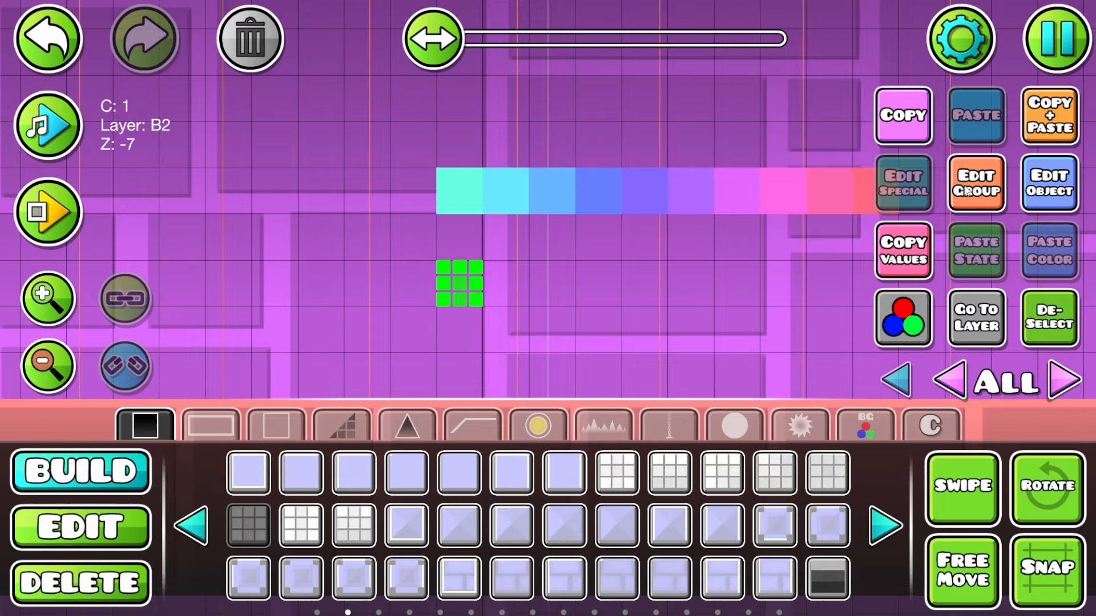
left_click(902, 318)
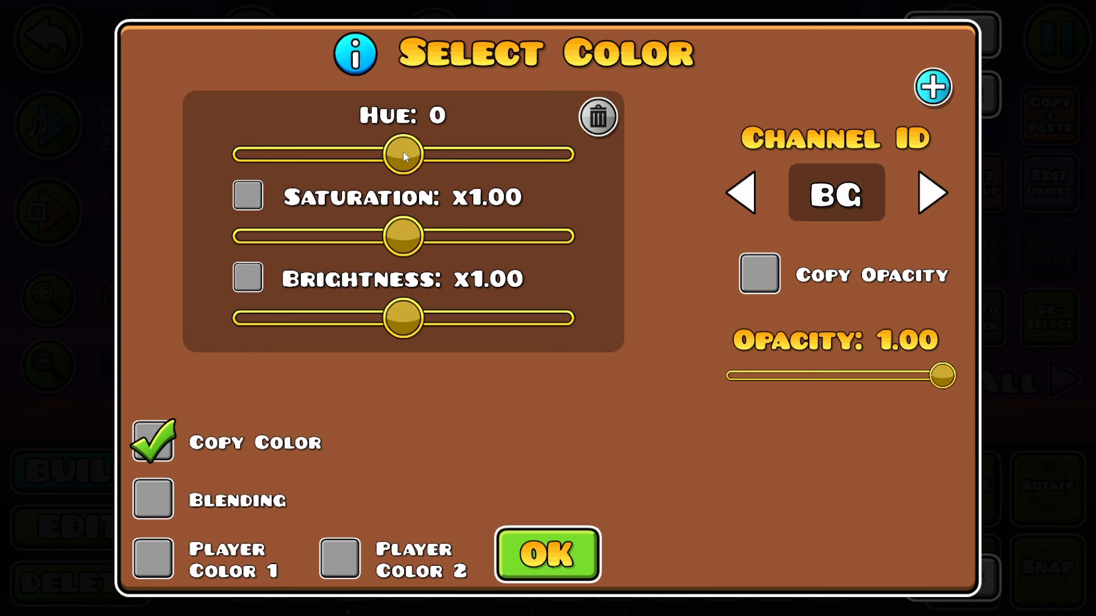
left_click(545, 554)
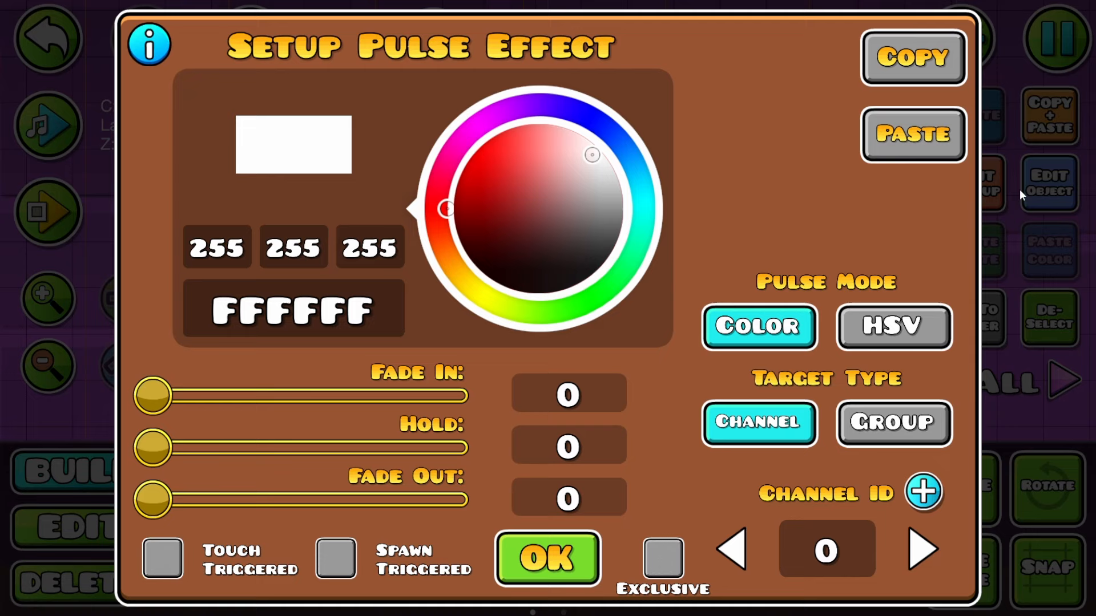
- Set a Col trigger to turn channel 2 red (FF0000) over a 0.50 fade
left_click(547, 559)
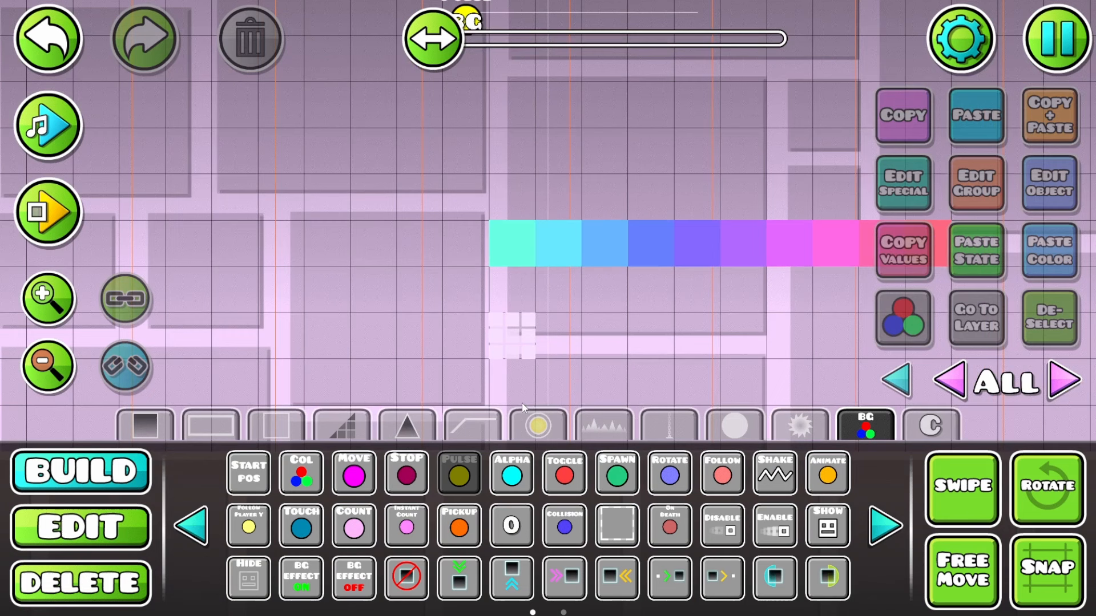
left_click(302, 473)
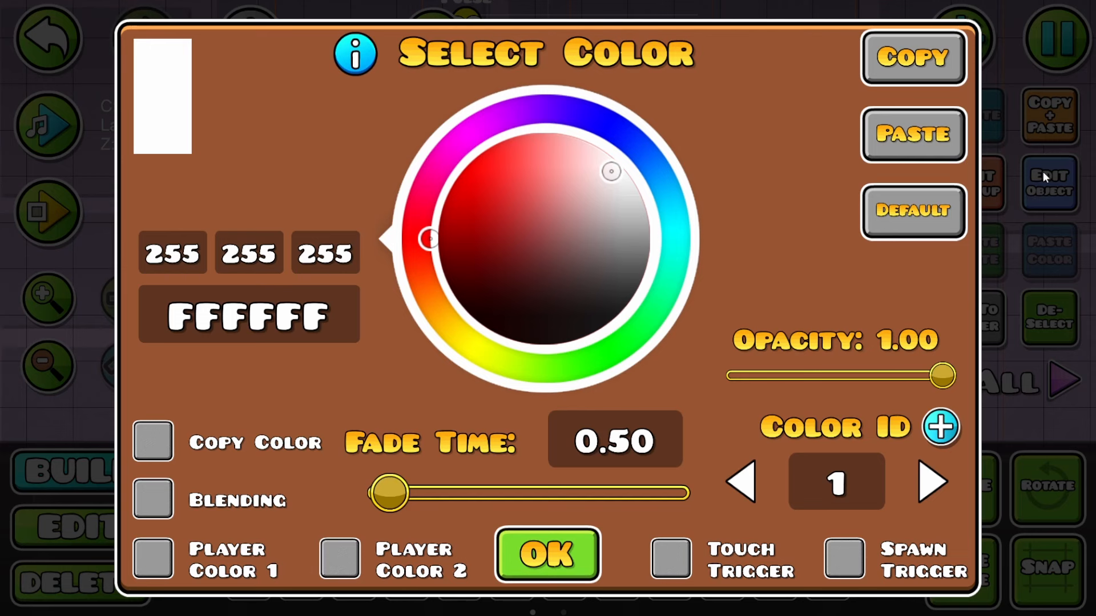
left_click(547, 556)
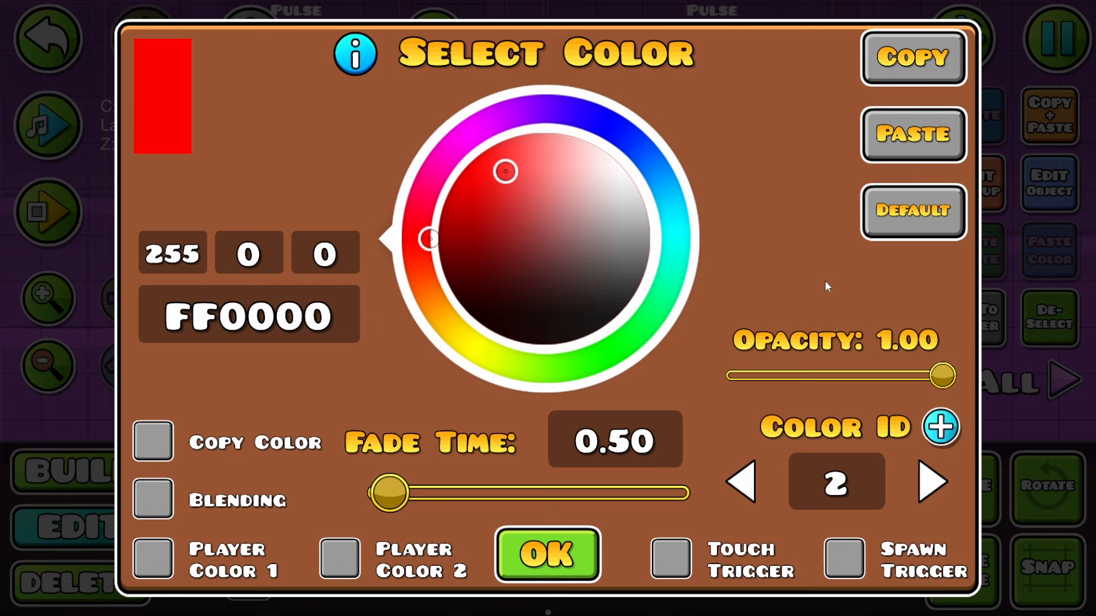
left_click(545, 556)
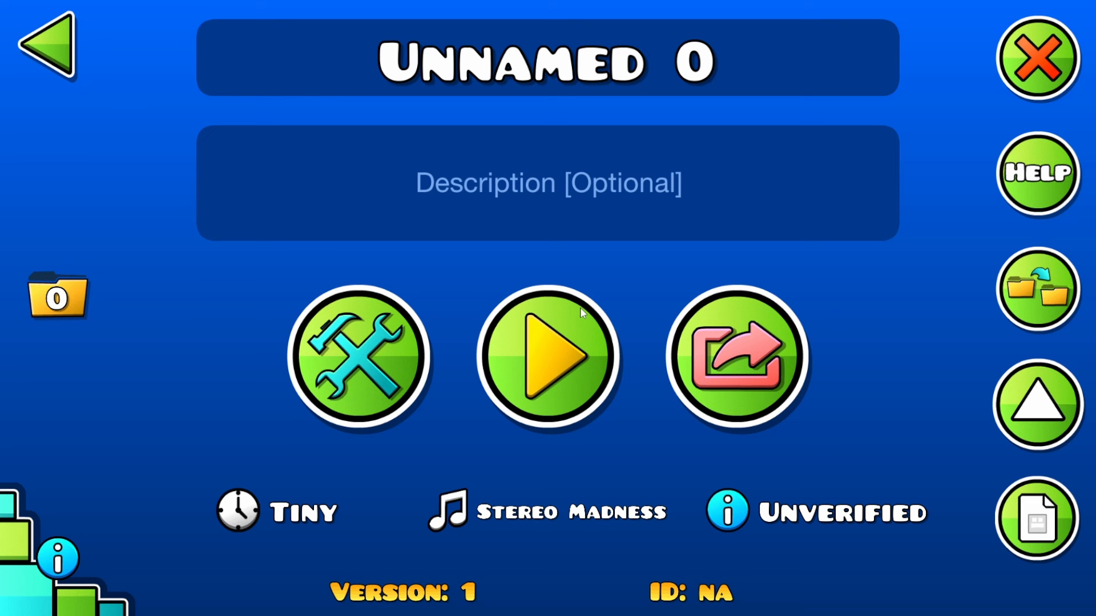
mouse_move(129, 164)
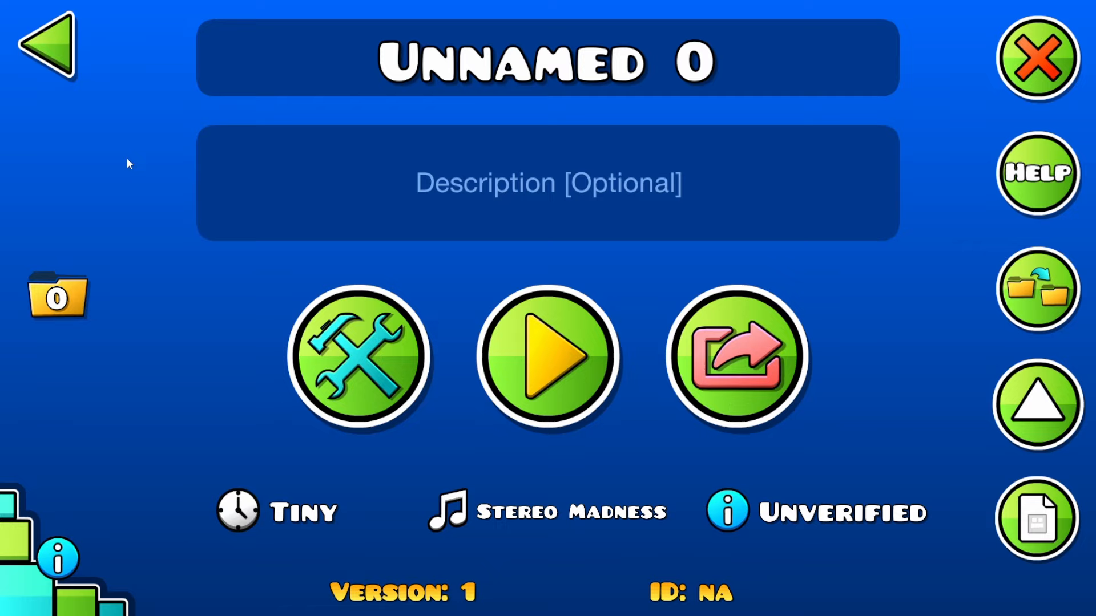
- Use the back arrow on Unnamed 0's level page
left_click(43, 43)
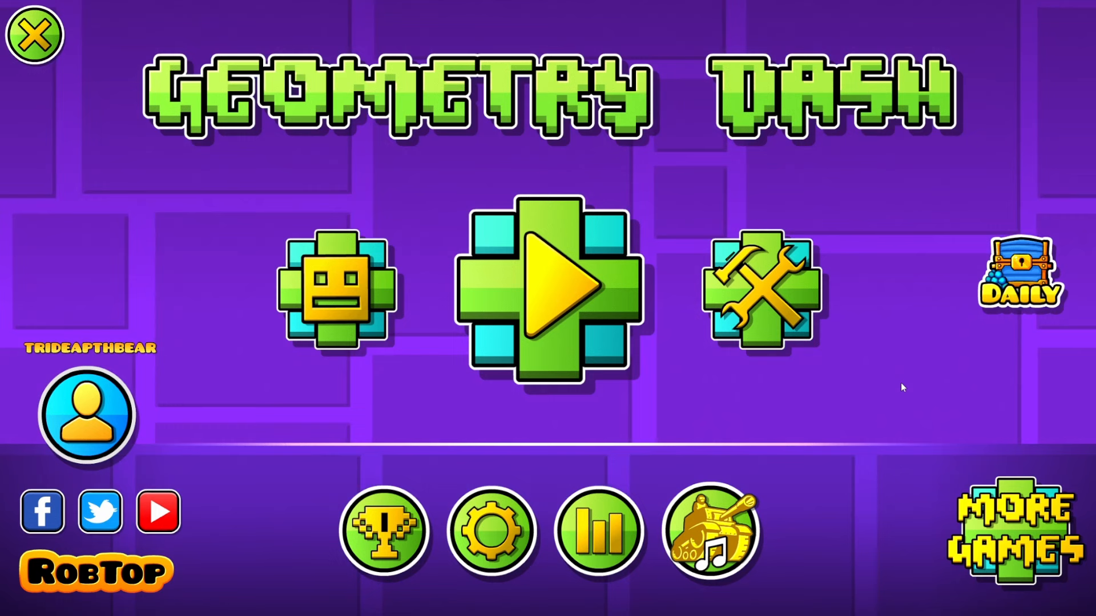